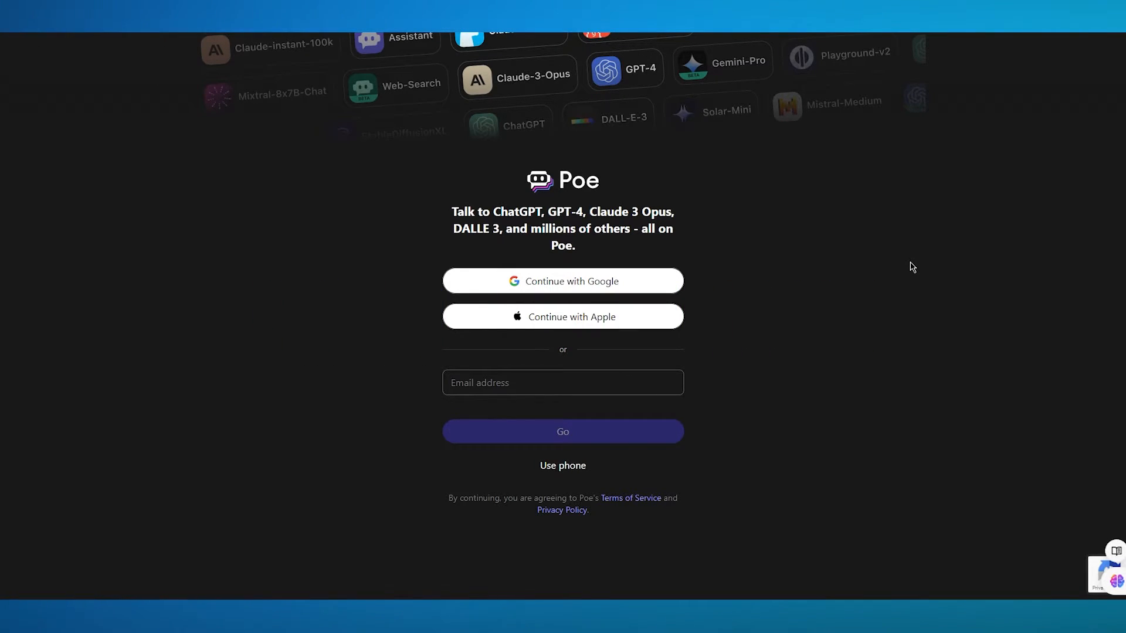
pyautogui.moveTo(865, 246)
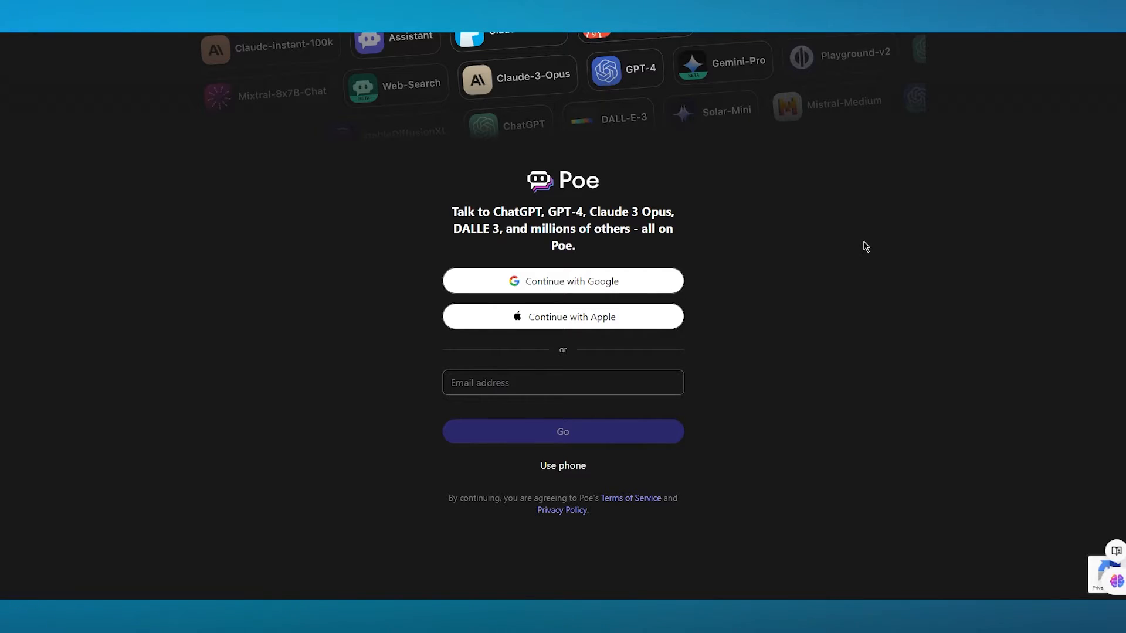
pyautogui.moveTo(744, 187)
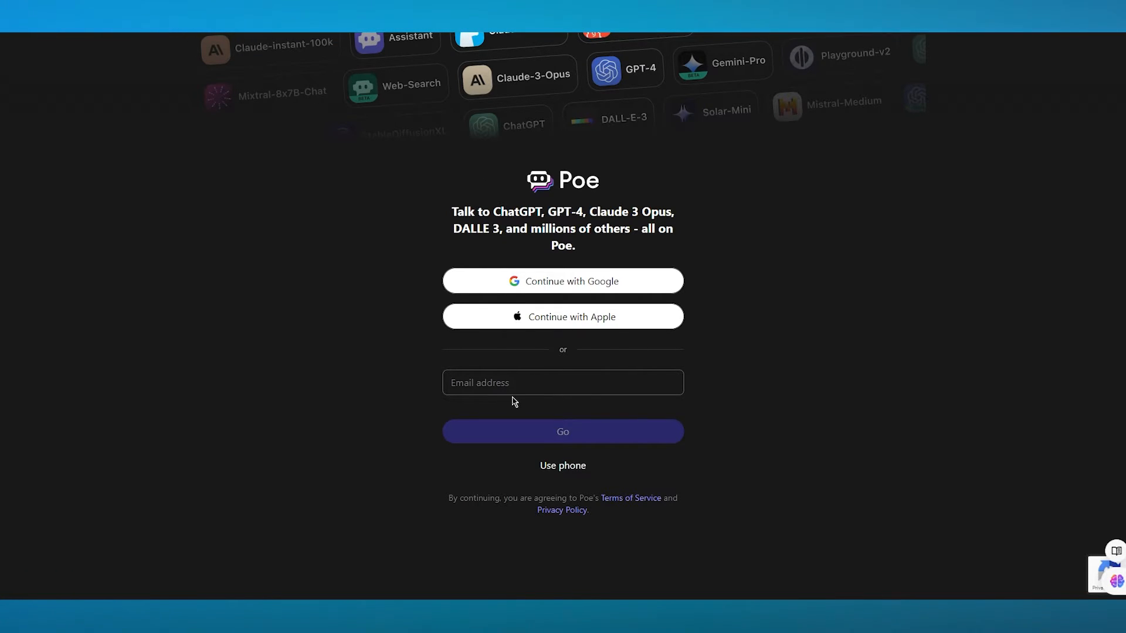
# Paste the temporary email address into the Email address field
pyautogui.click(562, 382)
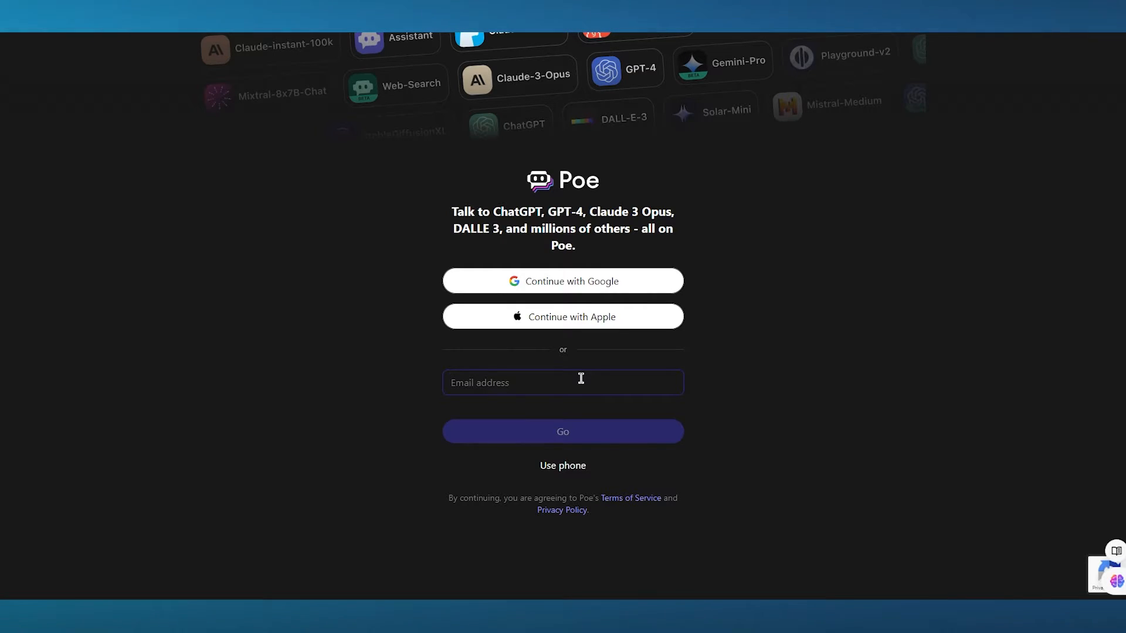
pyautogui.click(562, 382)
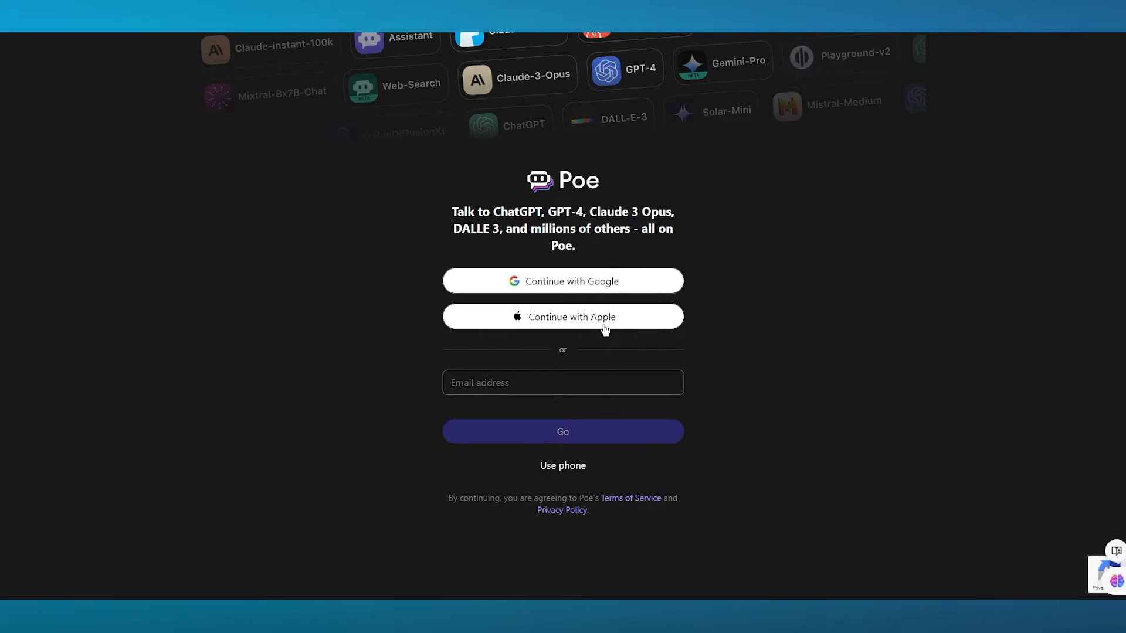
pyautogui.rightClick(562, 382)
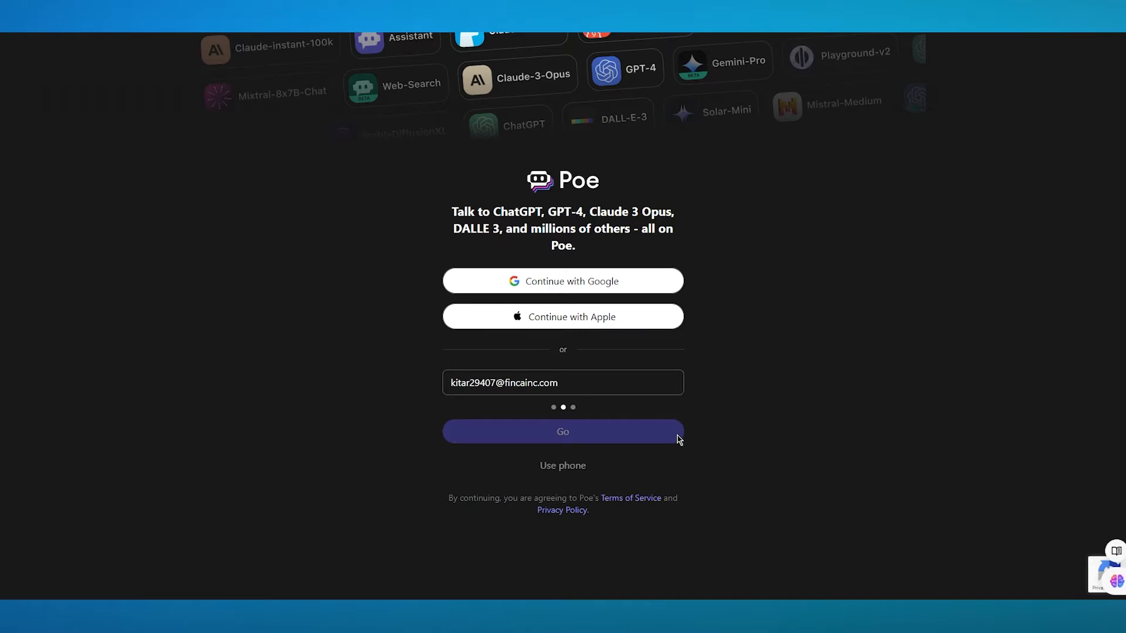
# Submit the email so Poe asks for the verification code
pyautogui.click(562, 431)
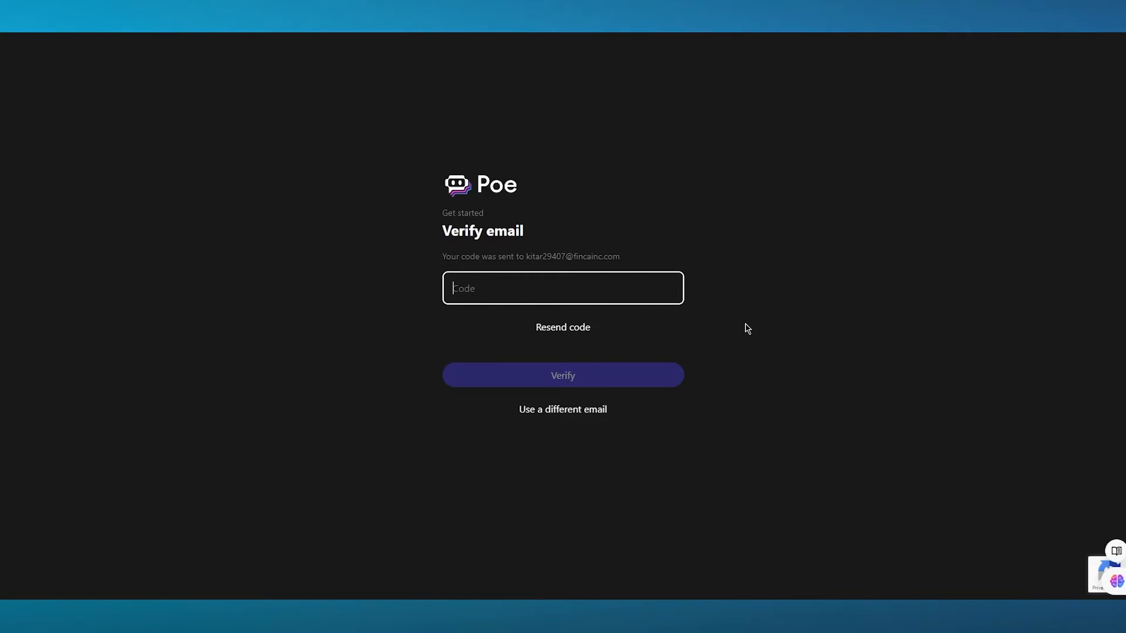
pyautogui.moveTo(442, 86)
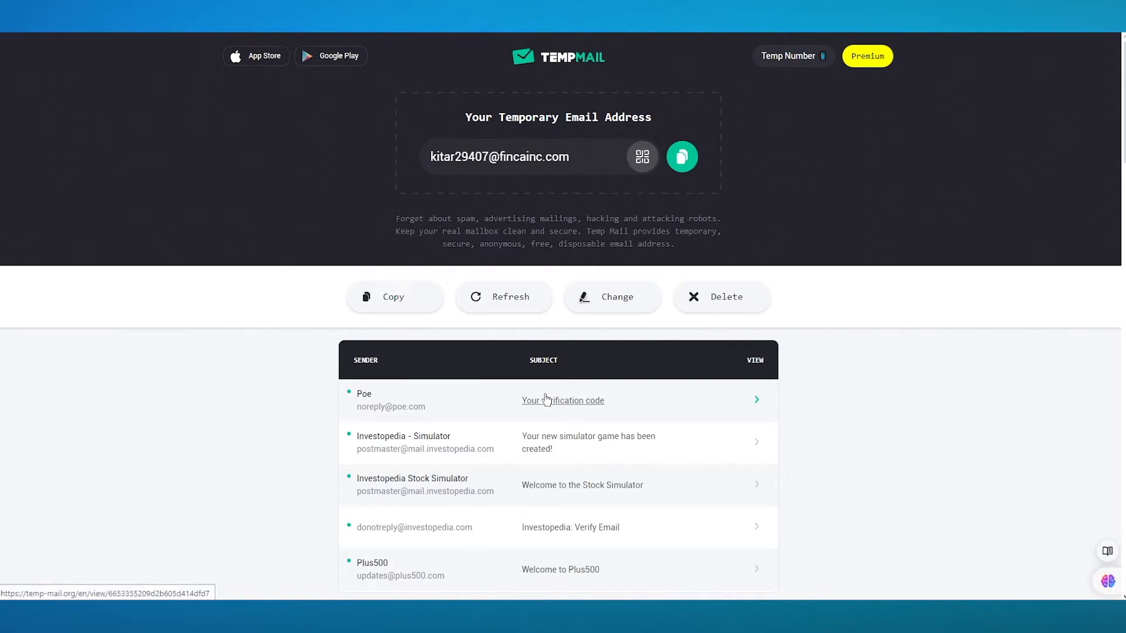
# Read the Poe 'Your verification code' email and copy the six-digit code
pyautogui.click(563, 400)
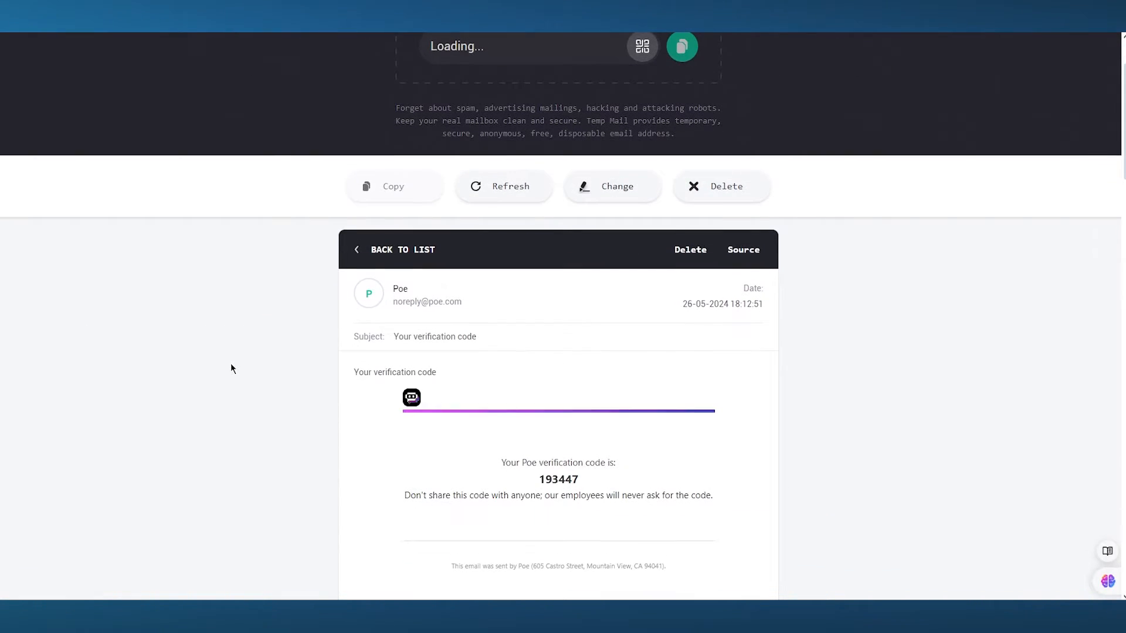
pyautogui.rightClick(558, 479)
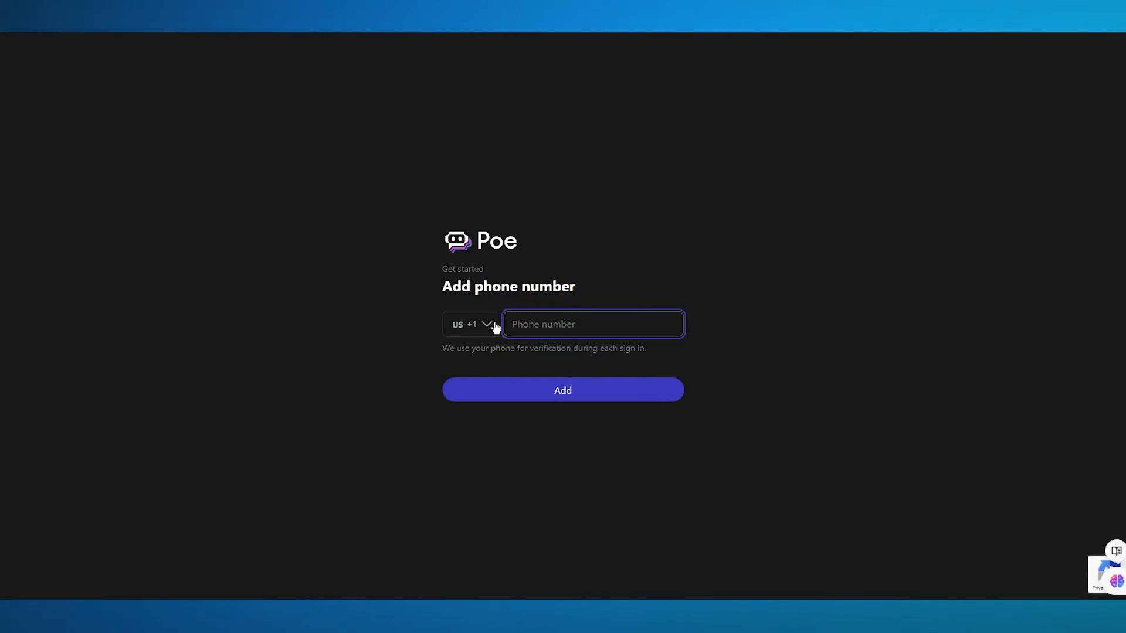
# Choose PK +92 as the phone country code from the list
pyautogui.click(473, 324)
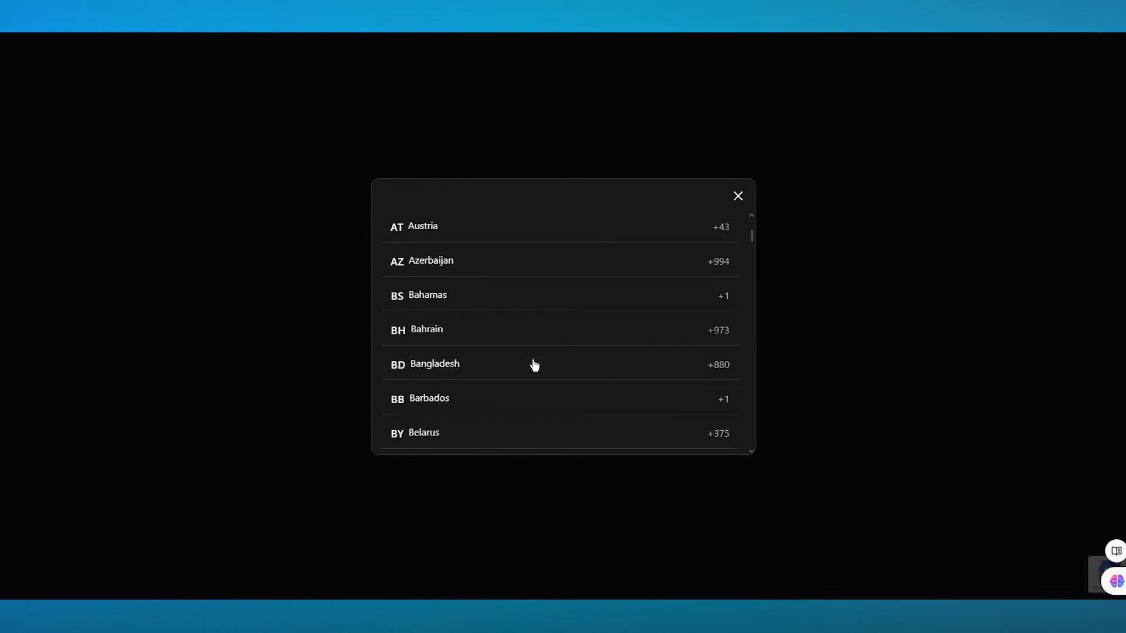
pyautogui.scroll(-3)
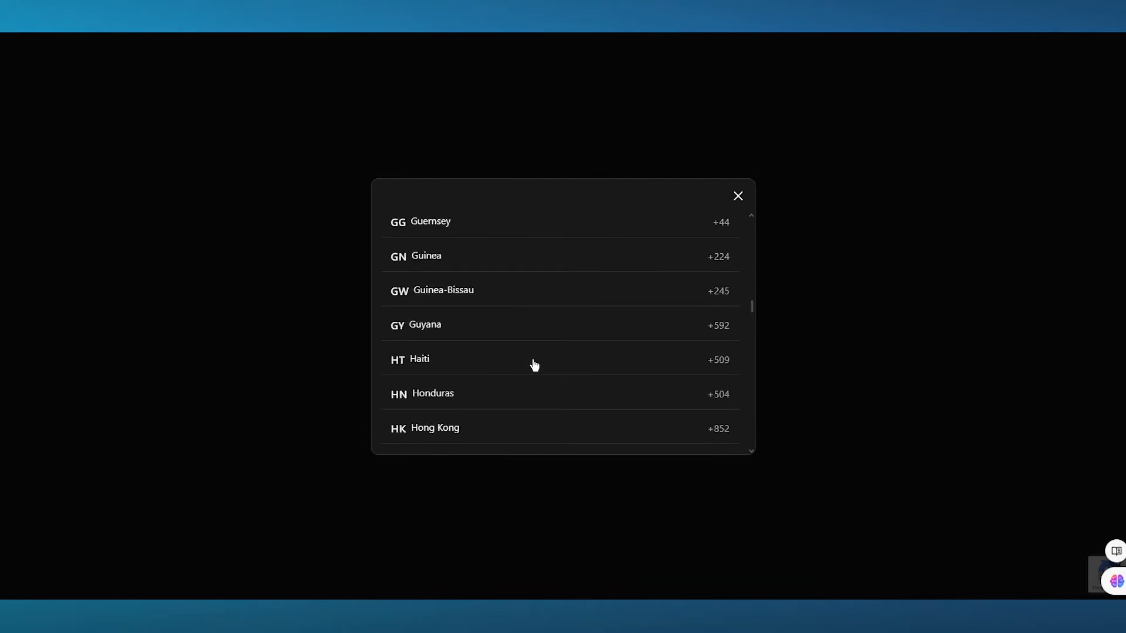
pyautogui.scroll(3)
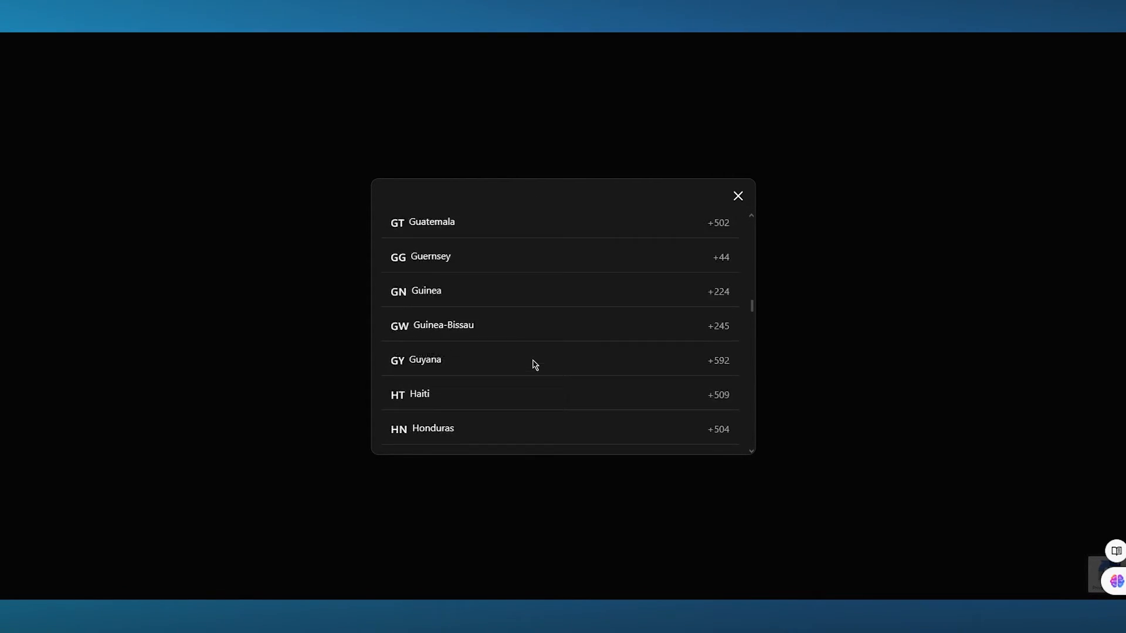
pyautogui.scroll(-3)
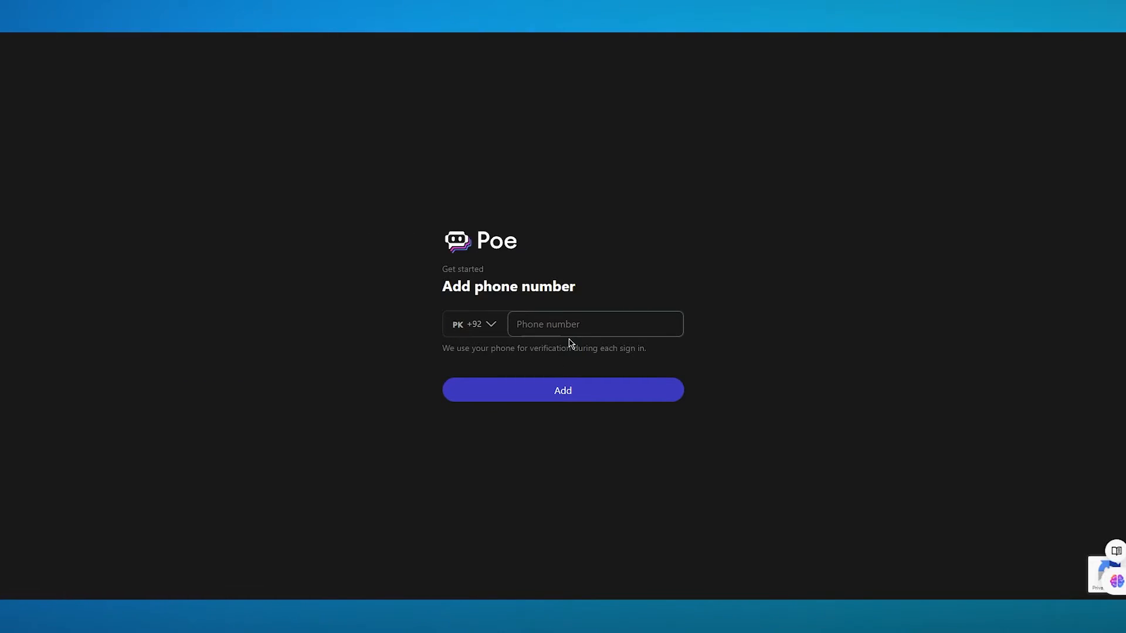
pyautogui.click(595, 324)
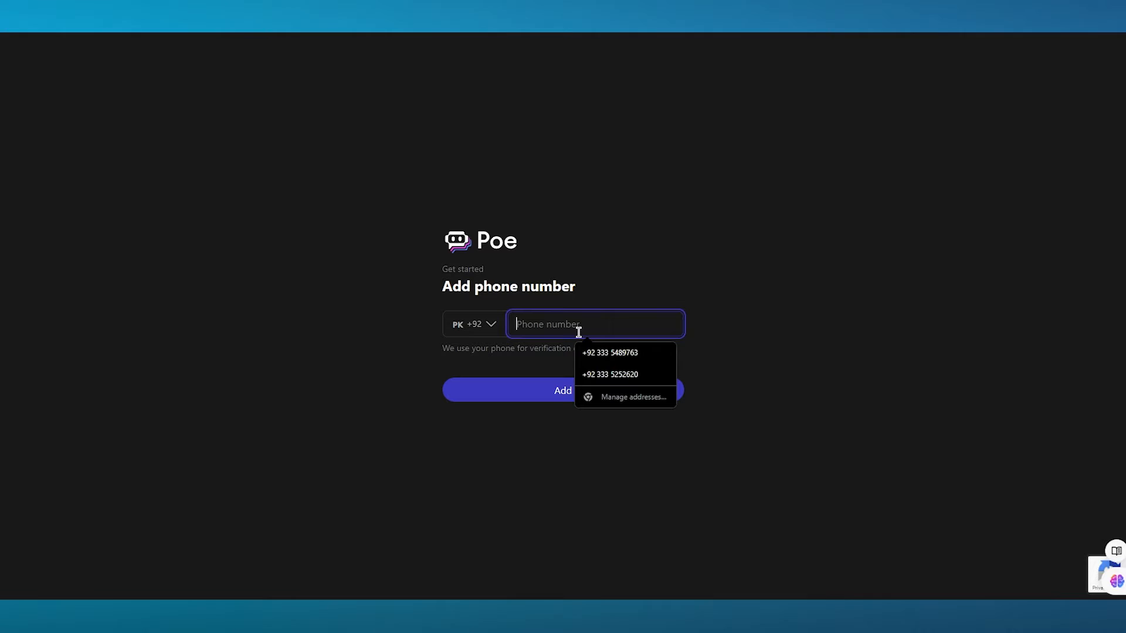
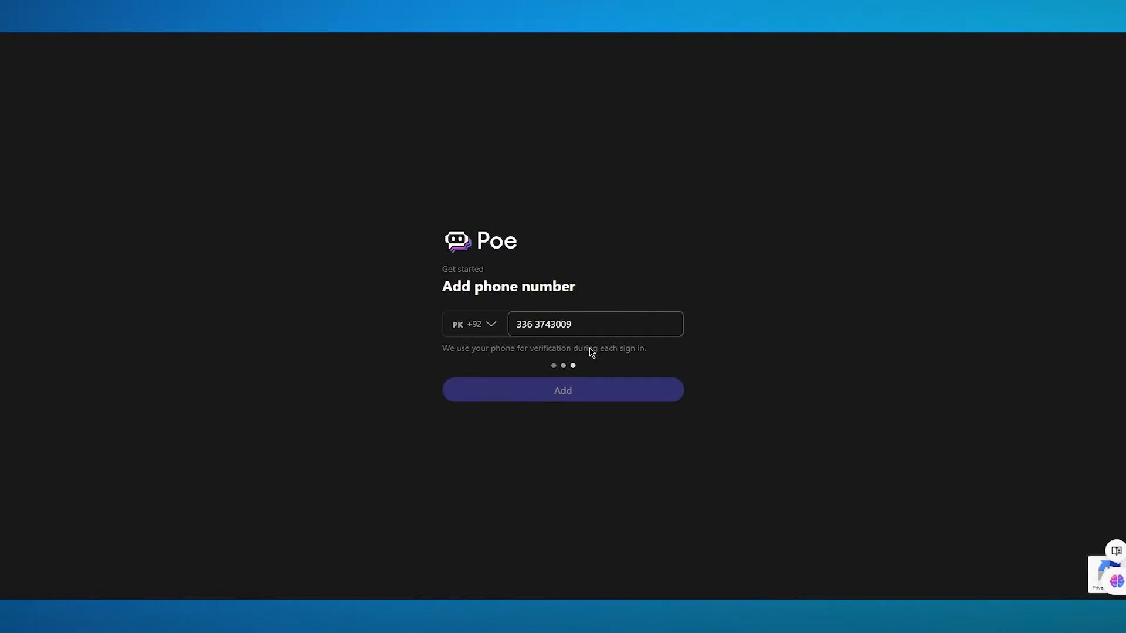
pyautogui.click(562, 389)
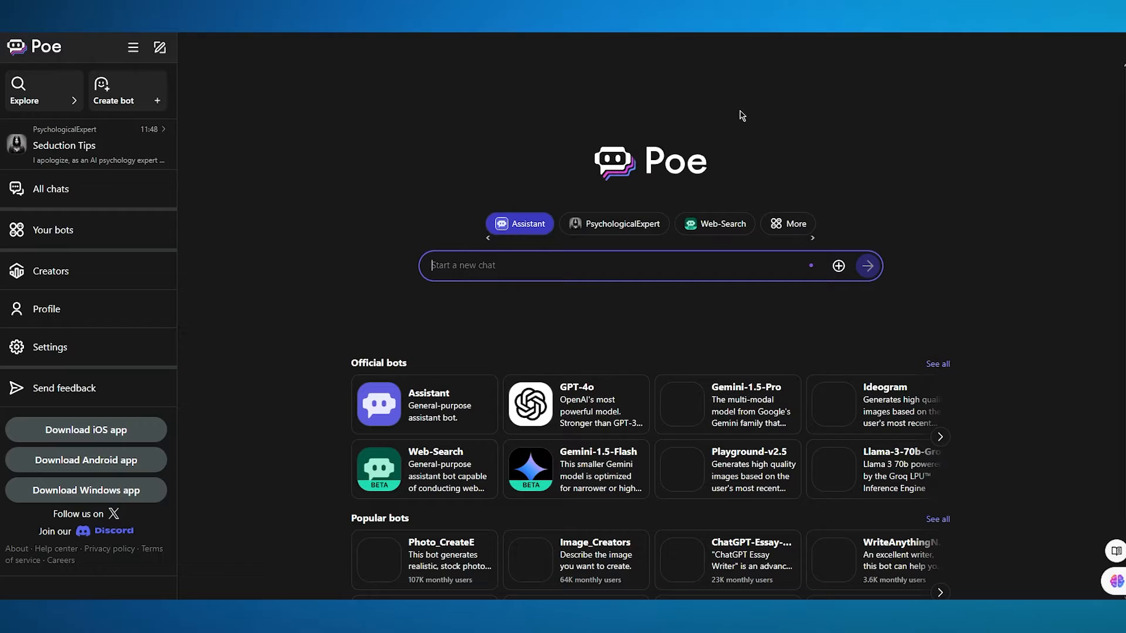
pyautogui.scroll(-3)
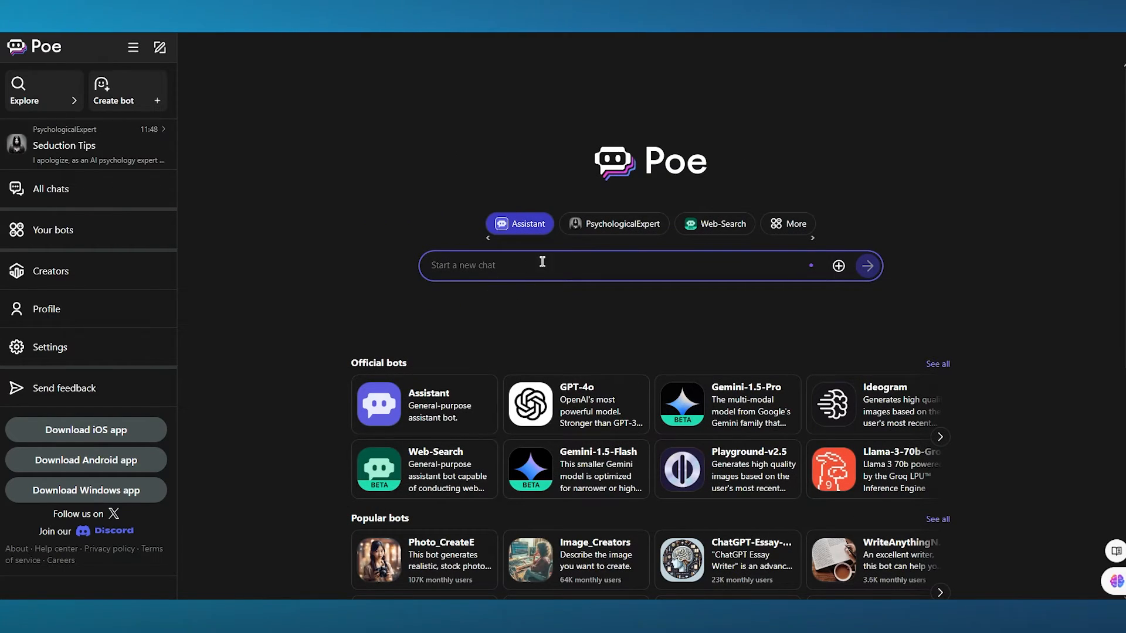
pyautogui.moveTo(393, 209)
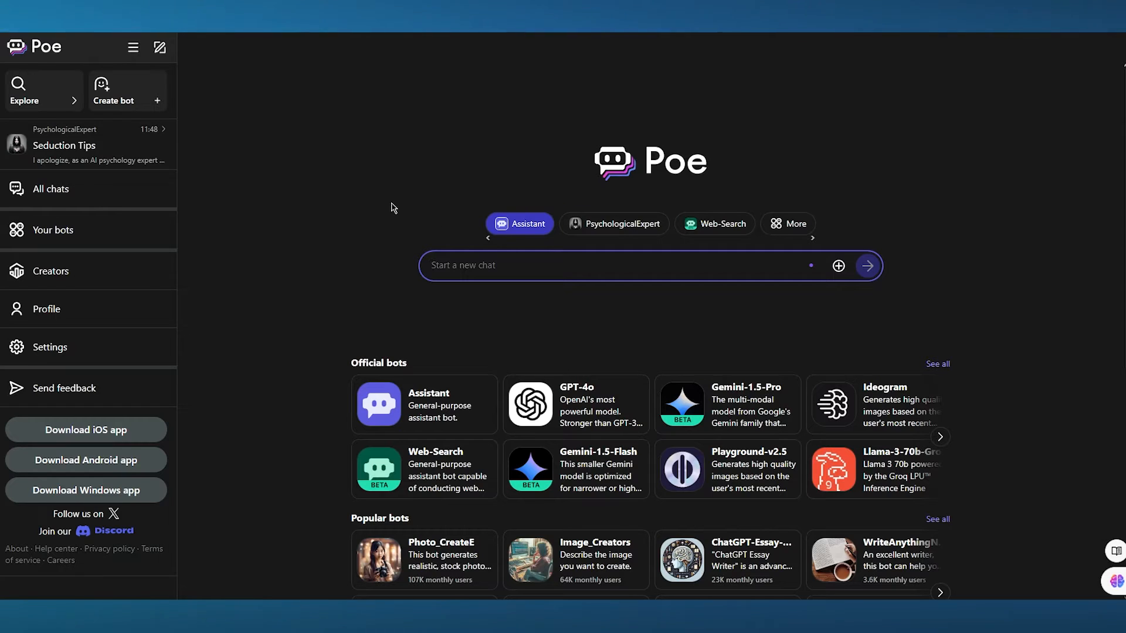
pyautogui.moveTo(319, 186)
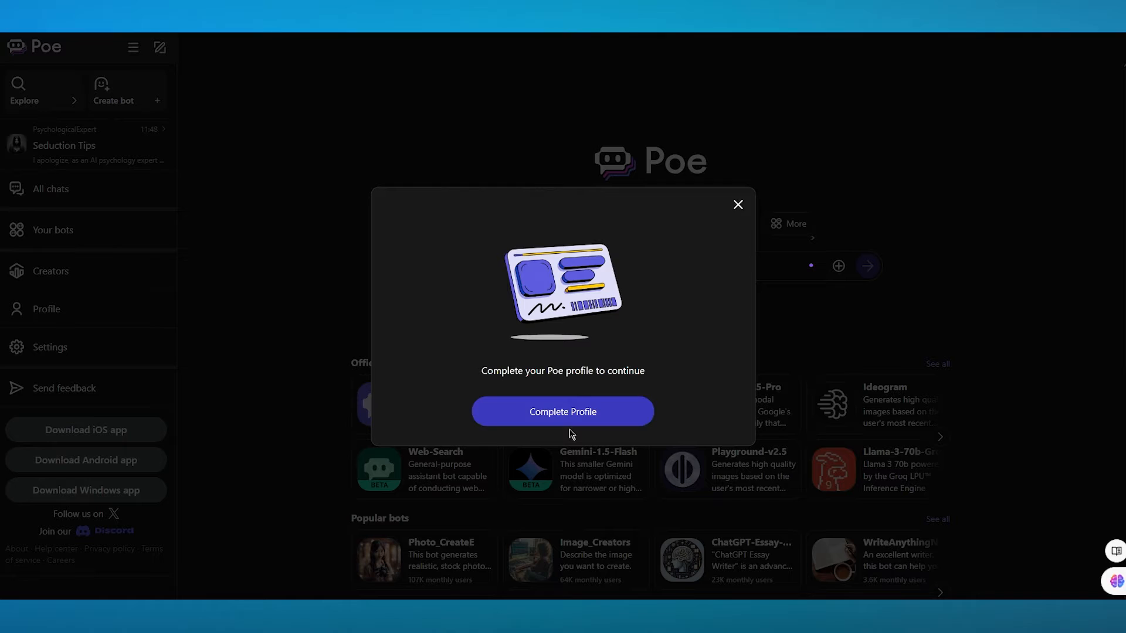
# Name the profile 'john' and continue to the bot creation form
pyautogui.click(561, 412)
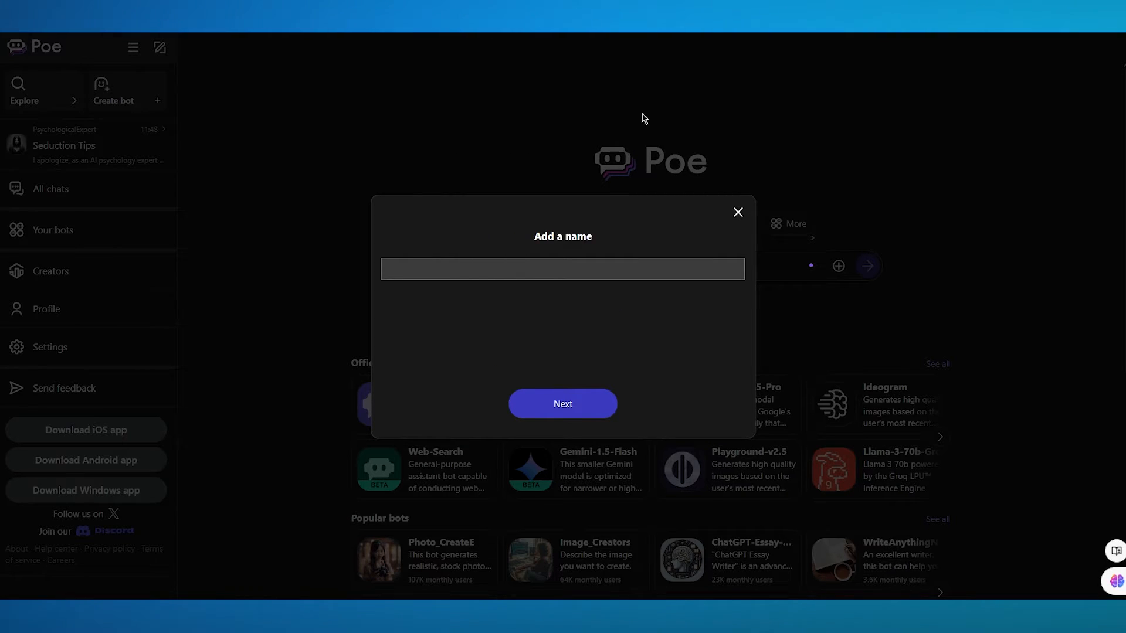
pyautogui.click(562, 268)
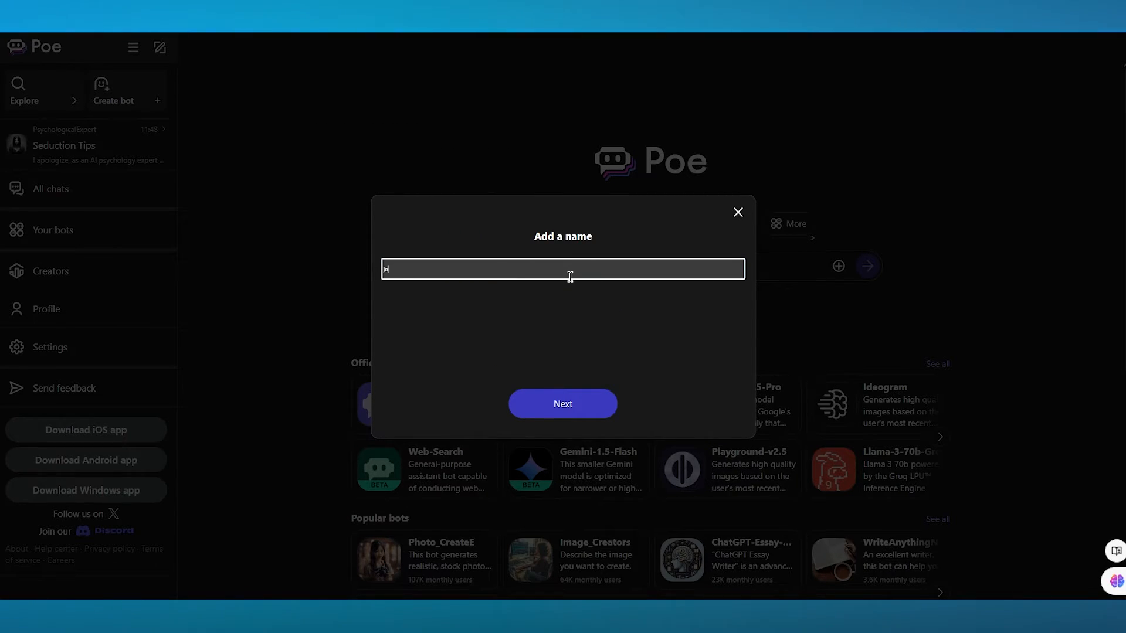
pyautogui.write('john')
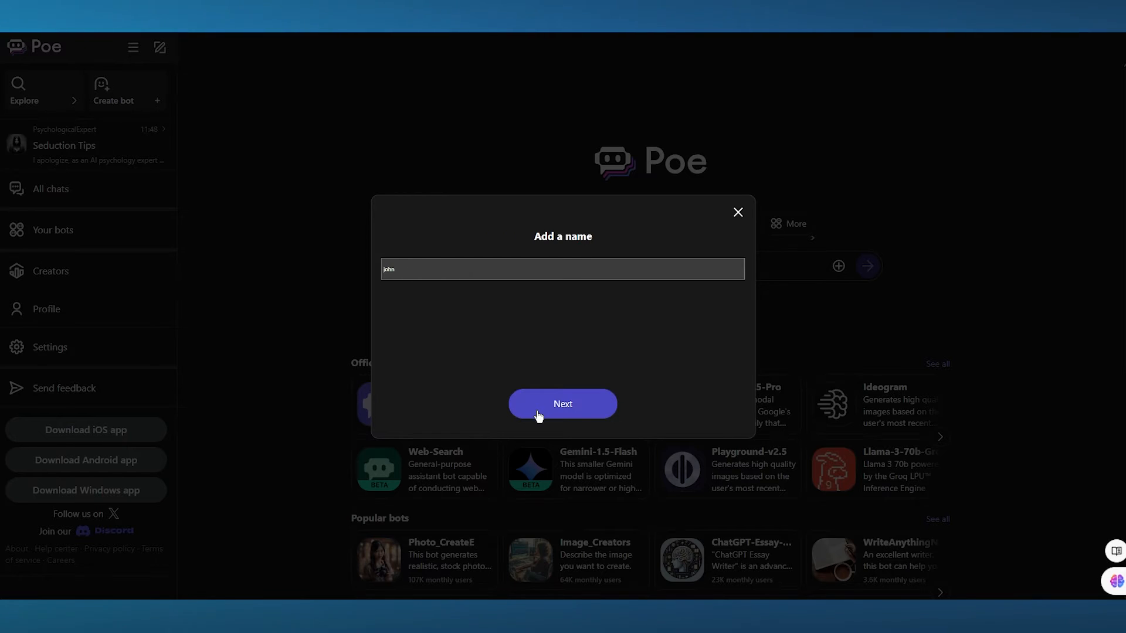
pyautogui.click(562, 404)
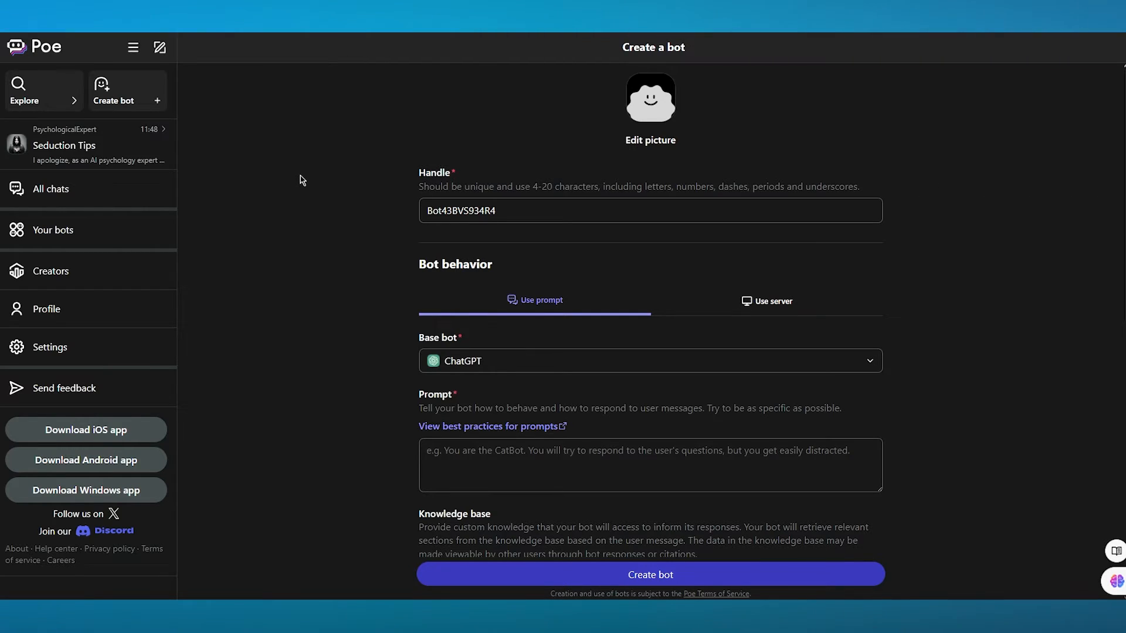
# Replace the default handle with 'johnath…', glance at Use server, and stay on Use prompt
pyautogui.tripleClick(646, 210)
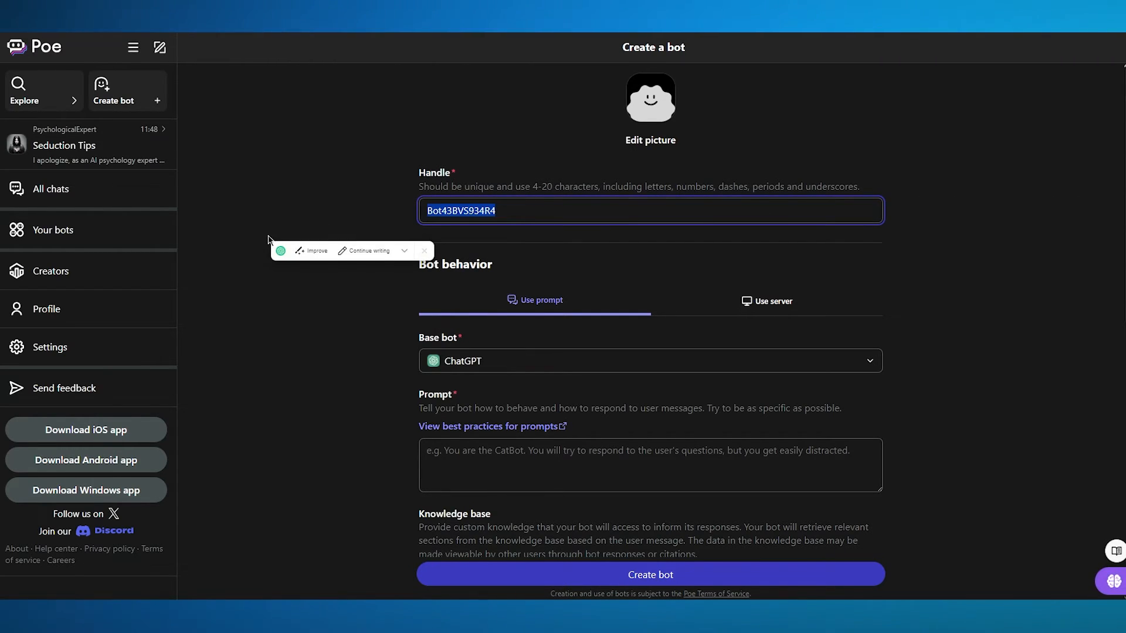
pyautogui.write('johnathanbot_ai')
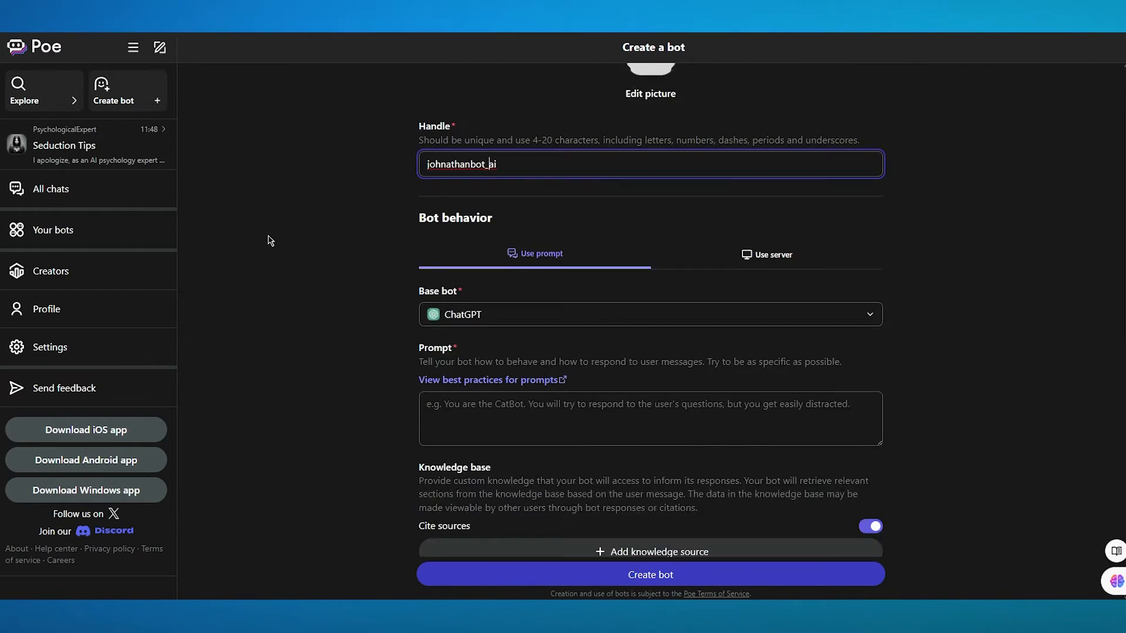
pyautogui.scroll(-3)
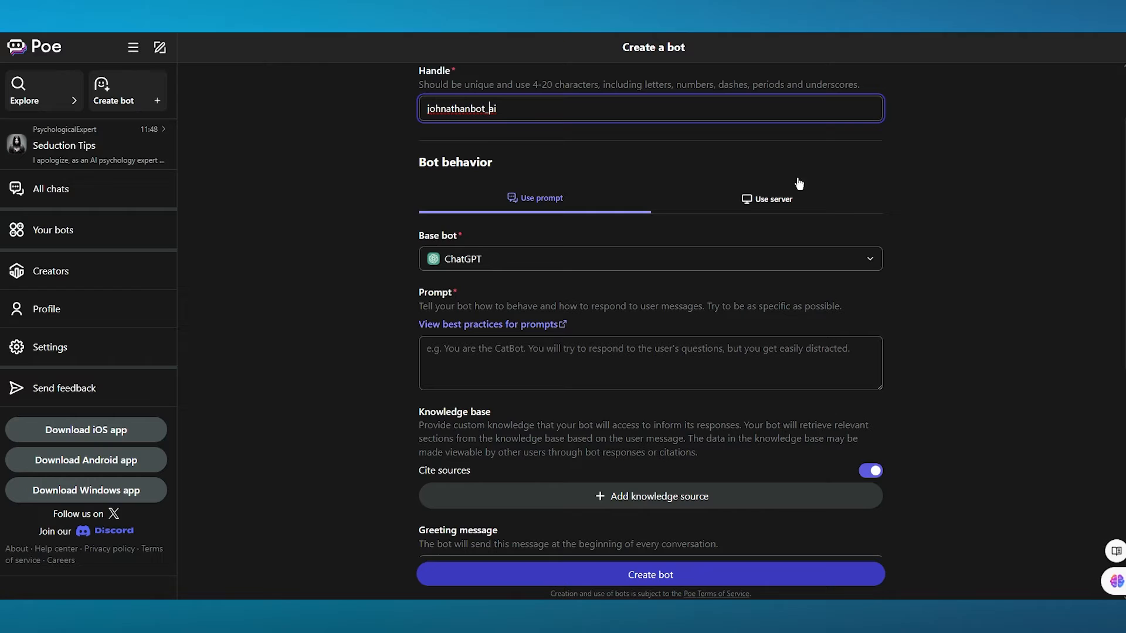
pyautogui.click(774, 199)
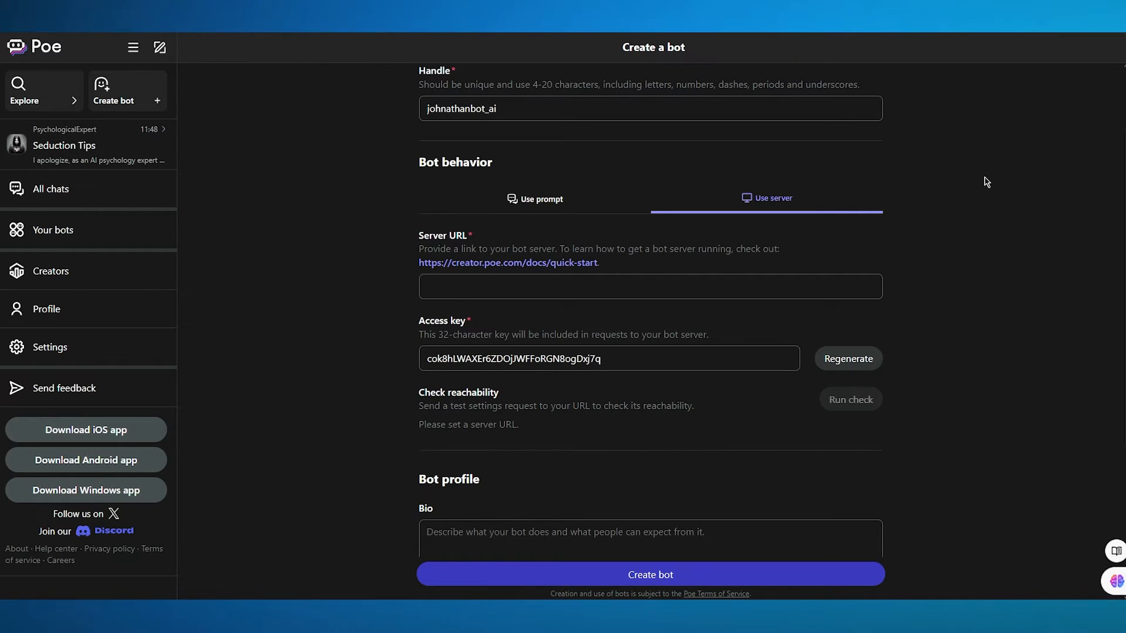
pyautogui.click(541, 199)
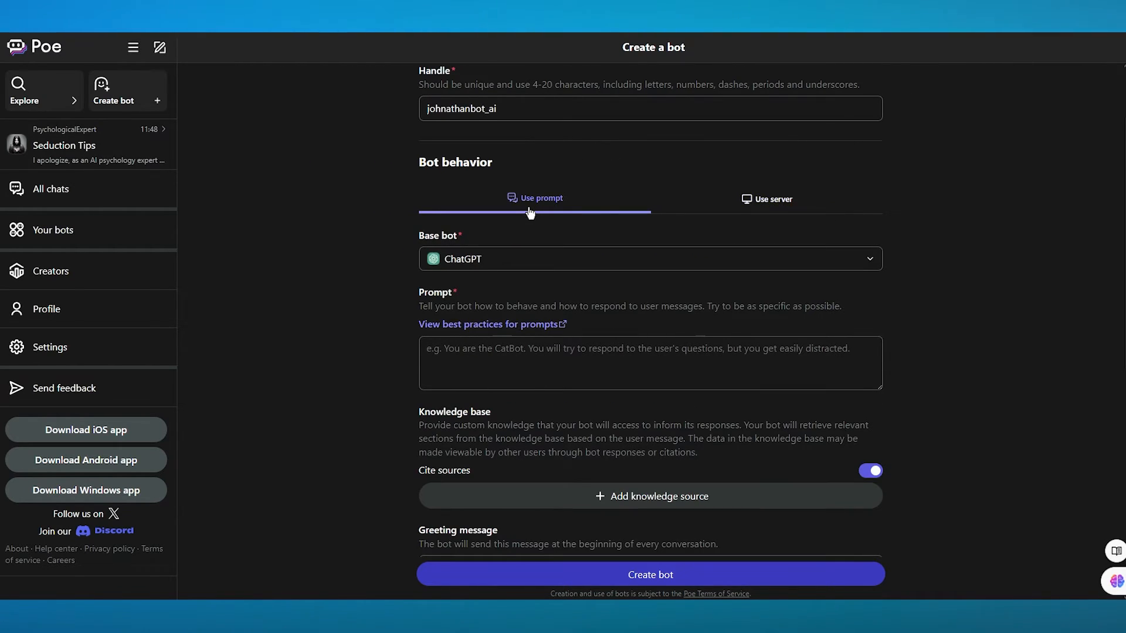
pyautogui.moveTo(806, 239)
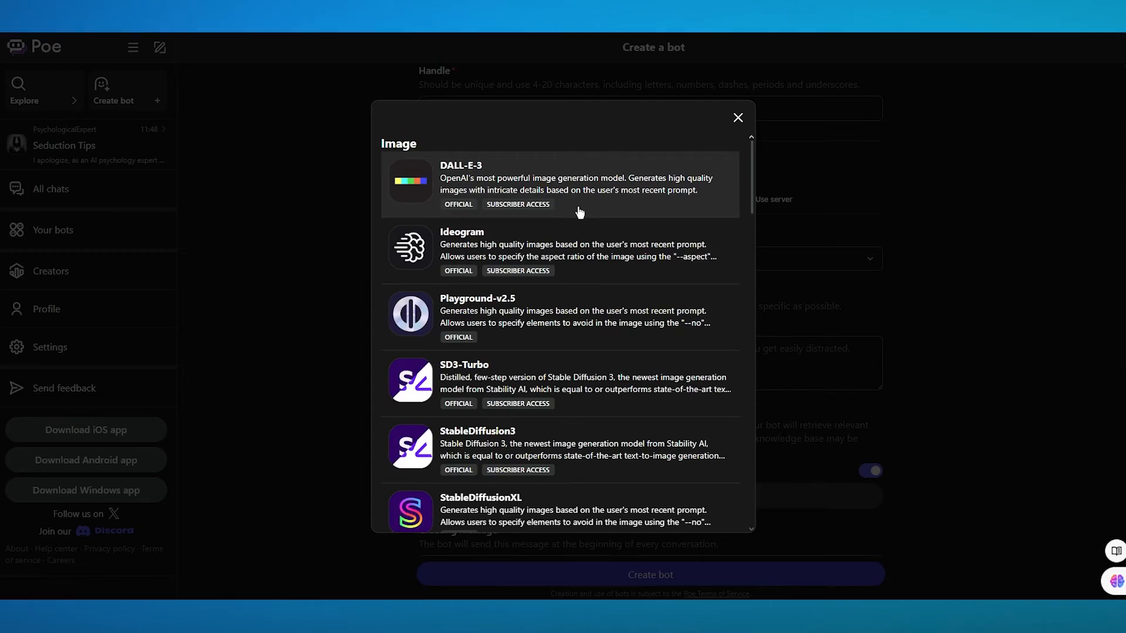
pyautogui.scroll(-3)
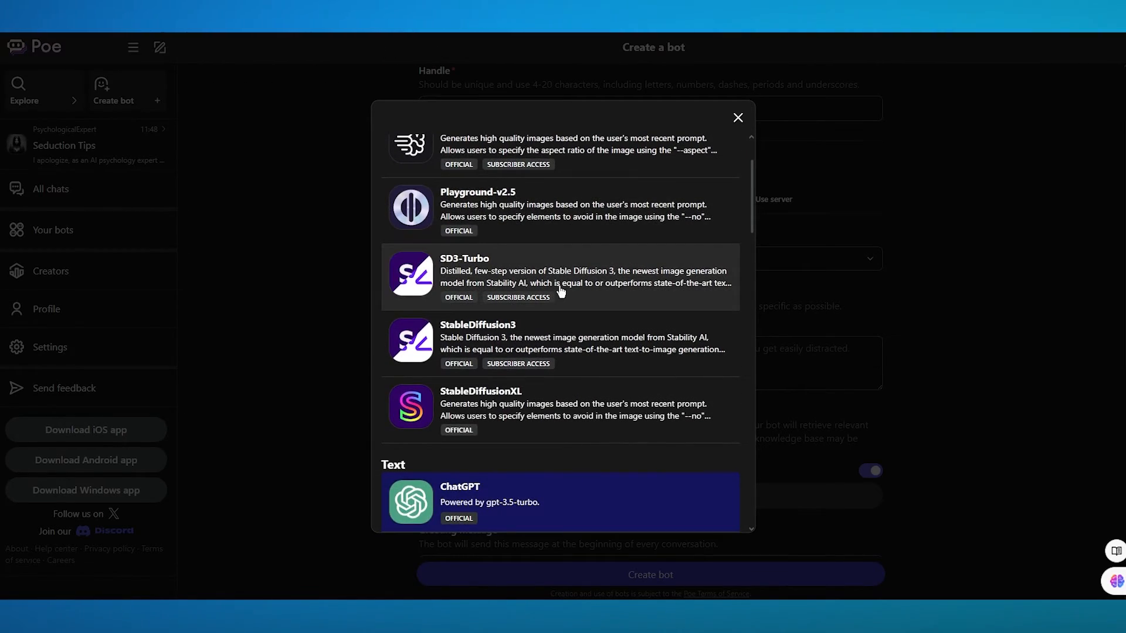
pyautogui.scroll(-3)
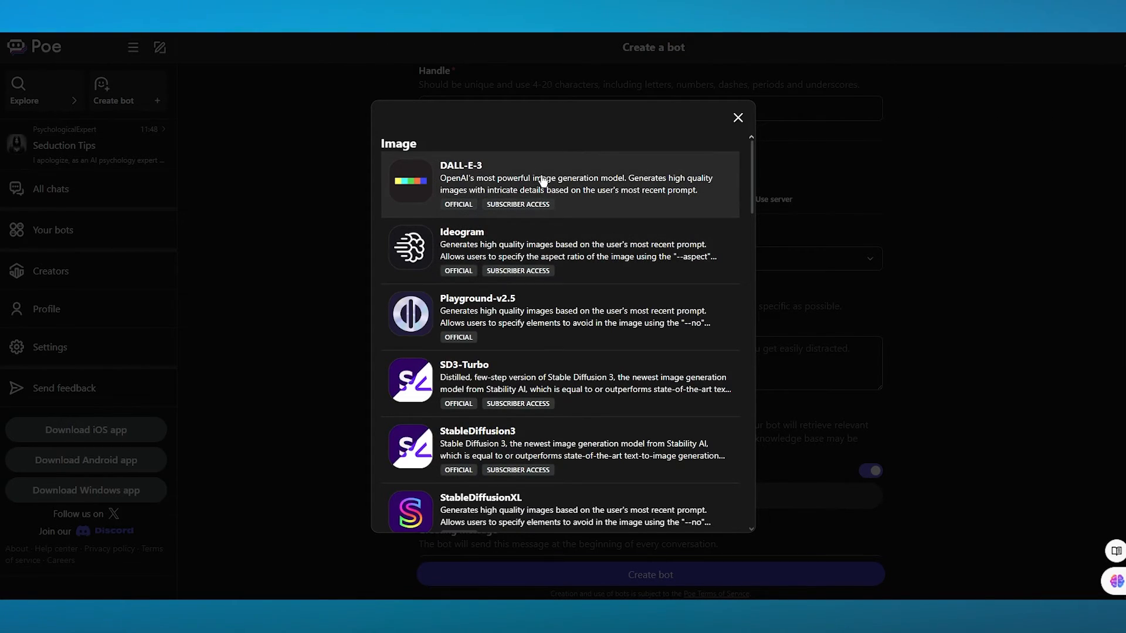
pyautogui.scroll(-3)
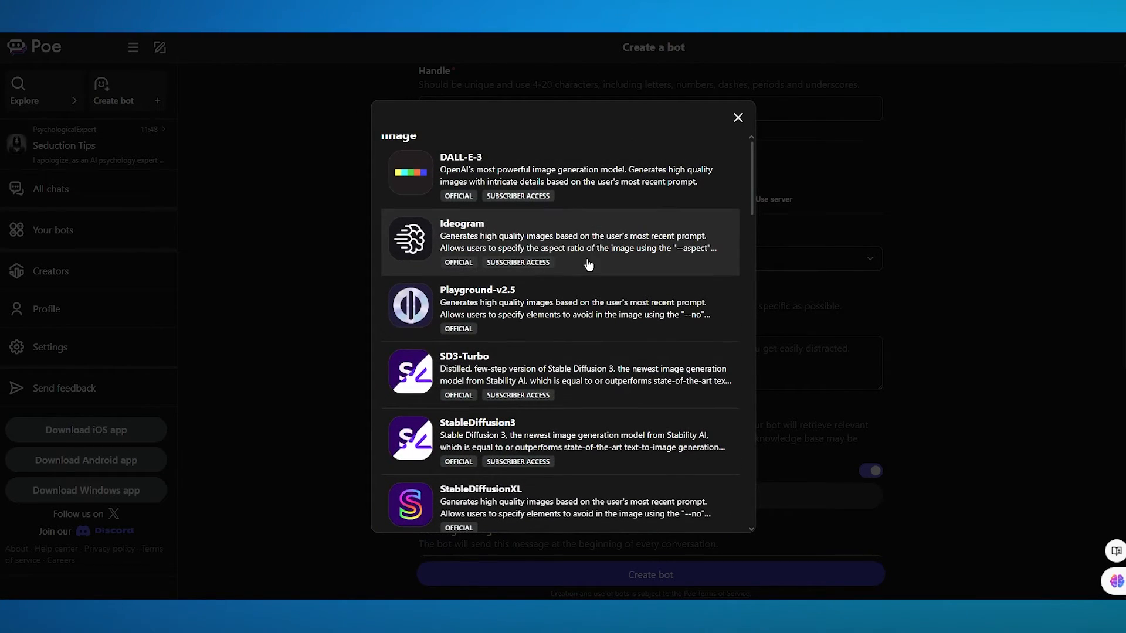
pyautogui.scroll(-3)
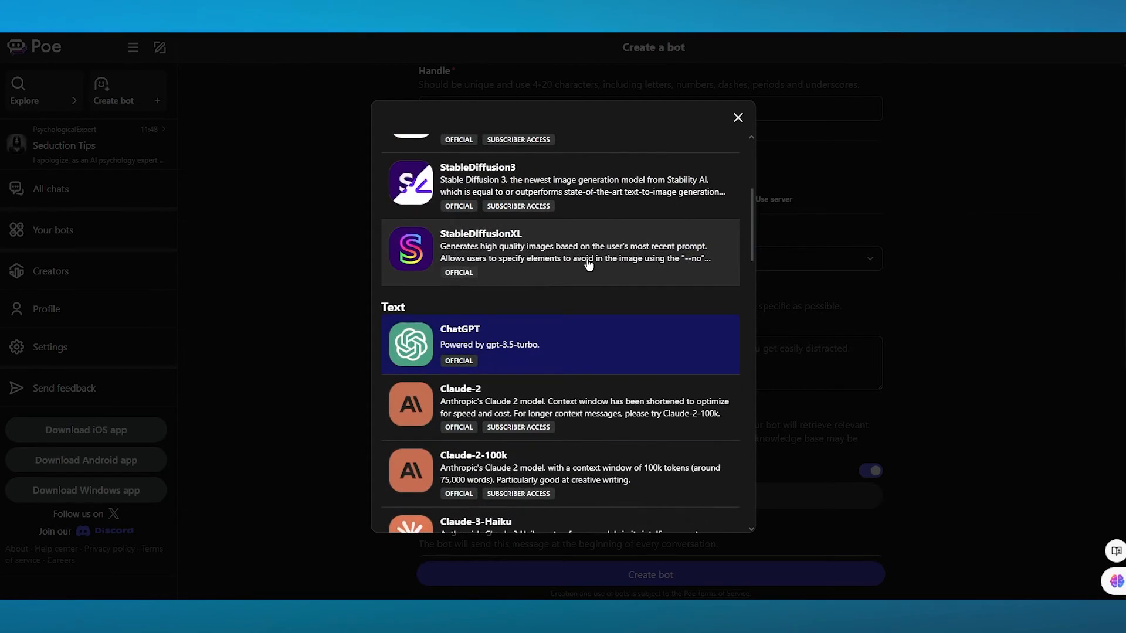
pyautogui.scroll(-3)
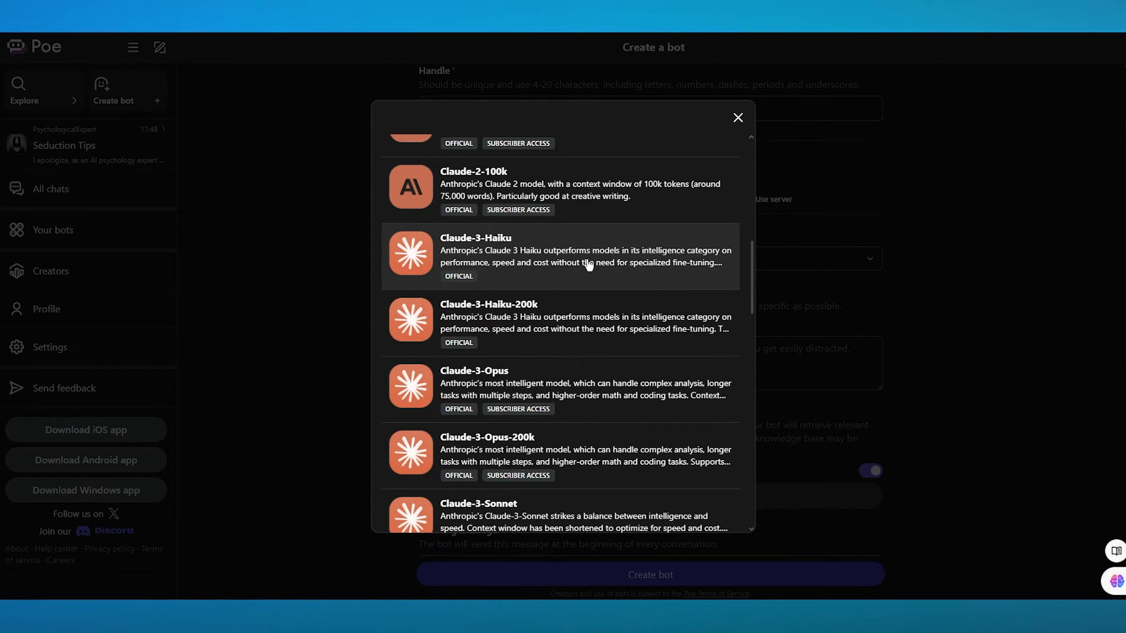
pyautogui.moveTo(737, 117)
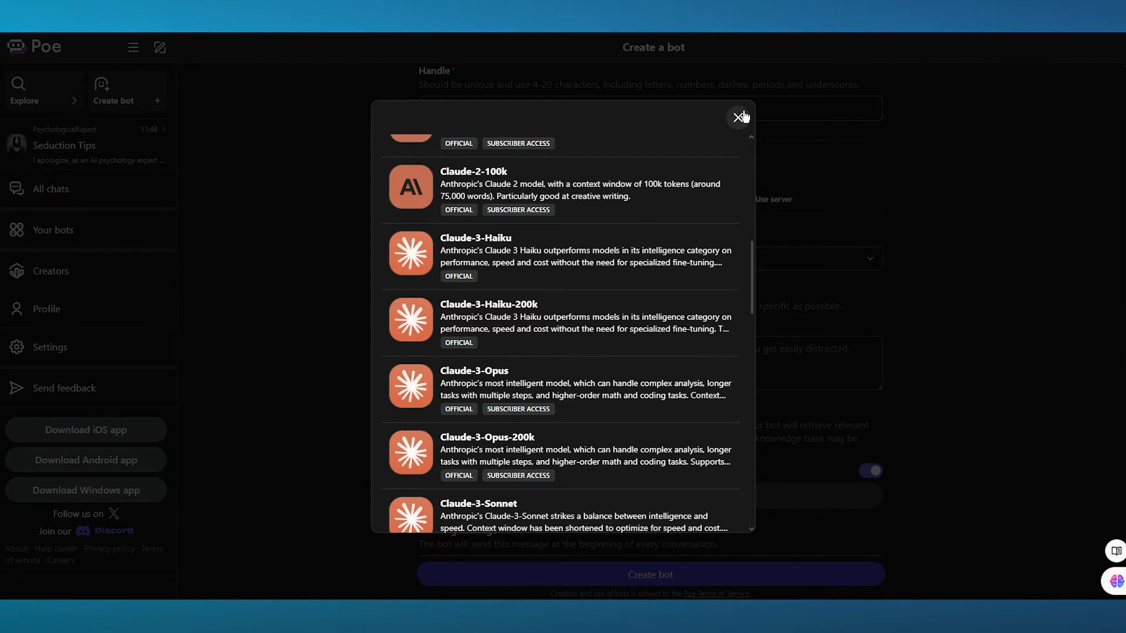
pyautogui.click(738, 117)
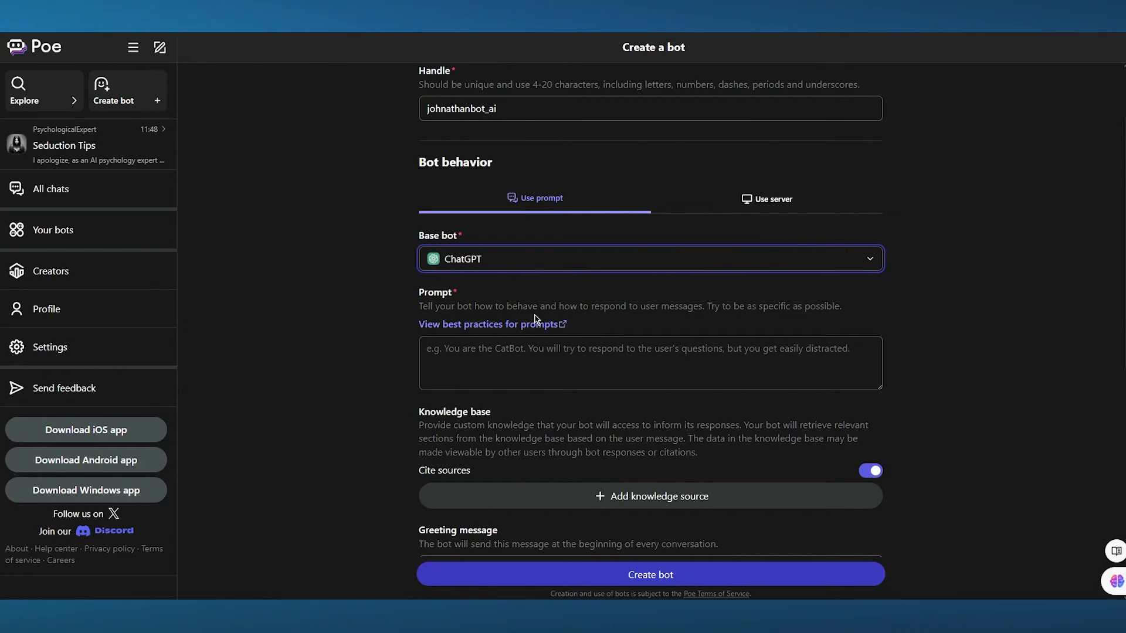
# Write the prompt 'you are johnbot and you will answer all questions and queries stated by users'
pyautogui.scroll(-3)
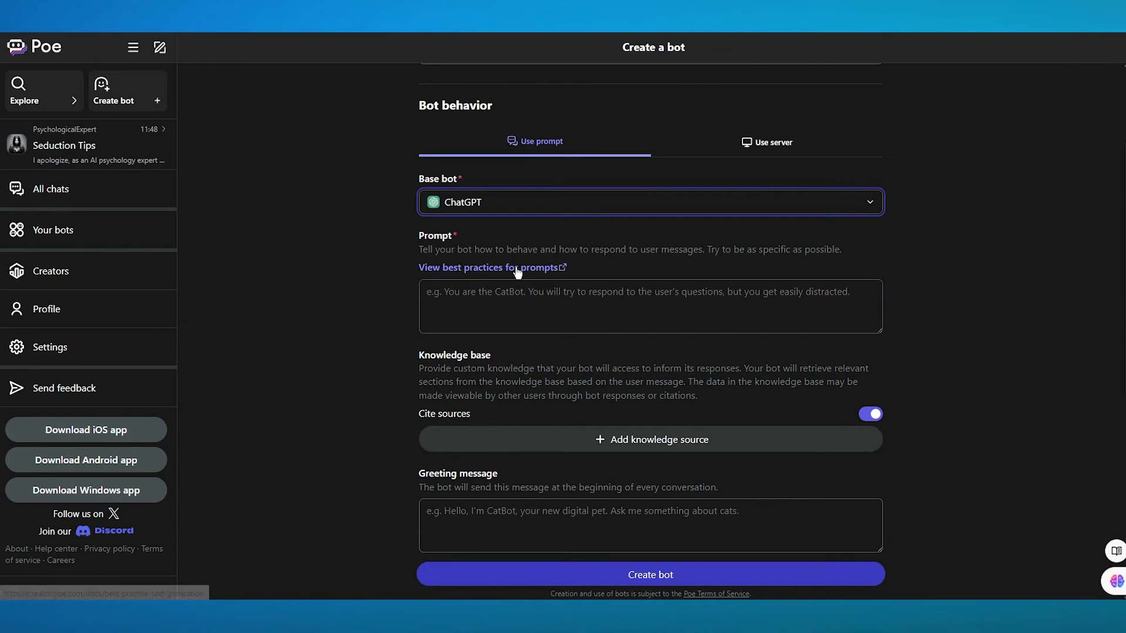
pyautogui.click(648, 306)
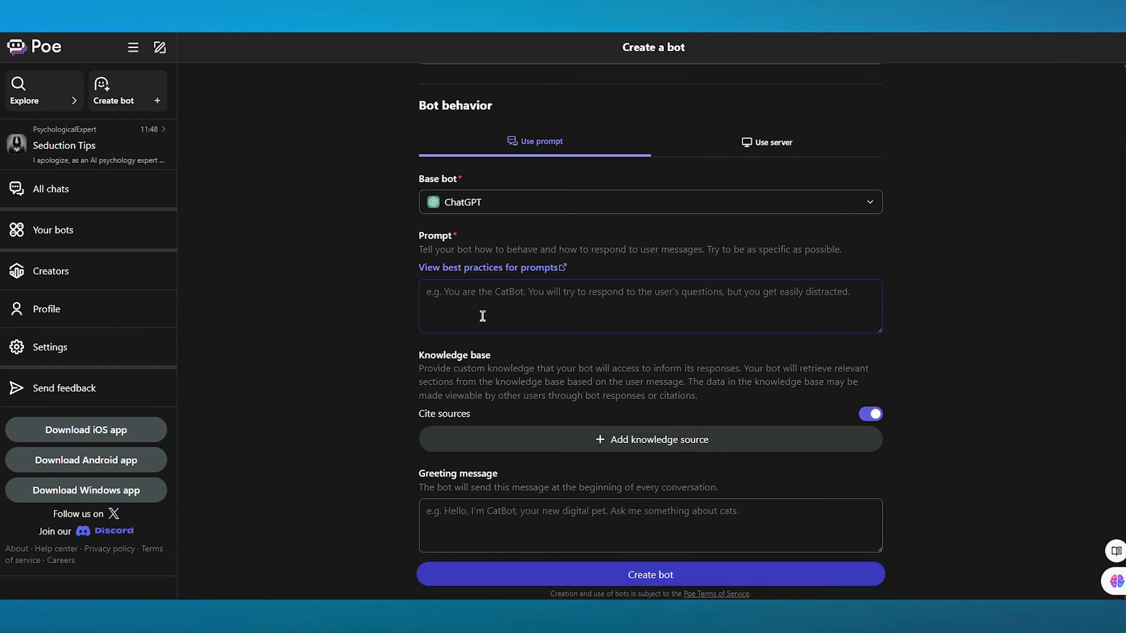
pyautogui.click(650, 306)
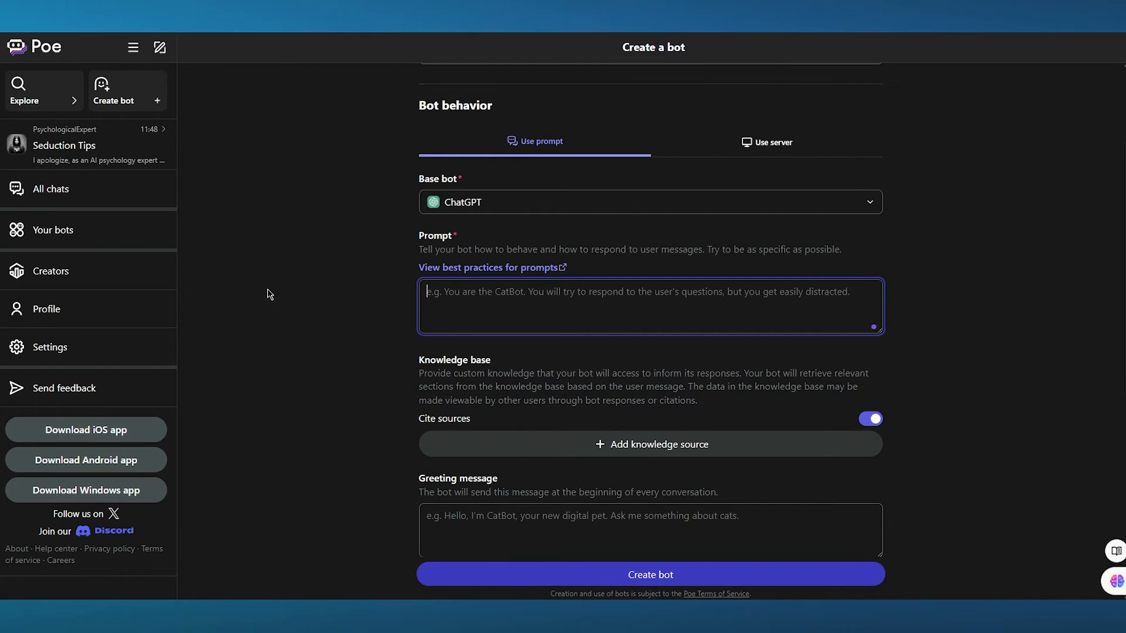
pyautogui.write('you are')
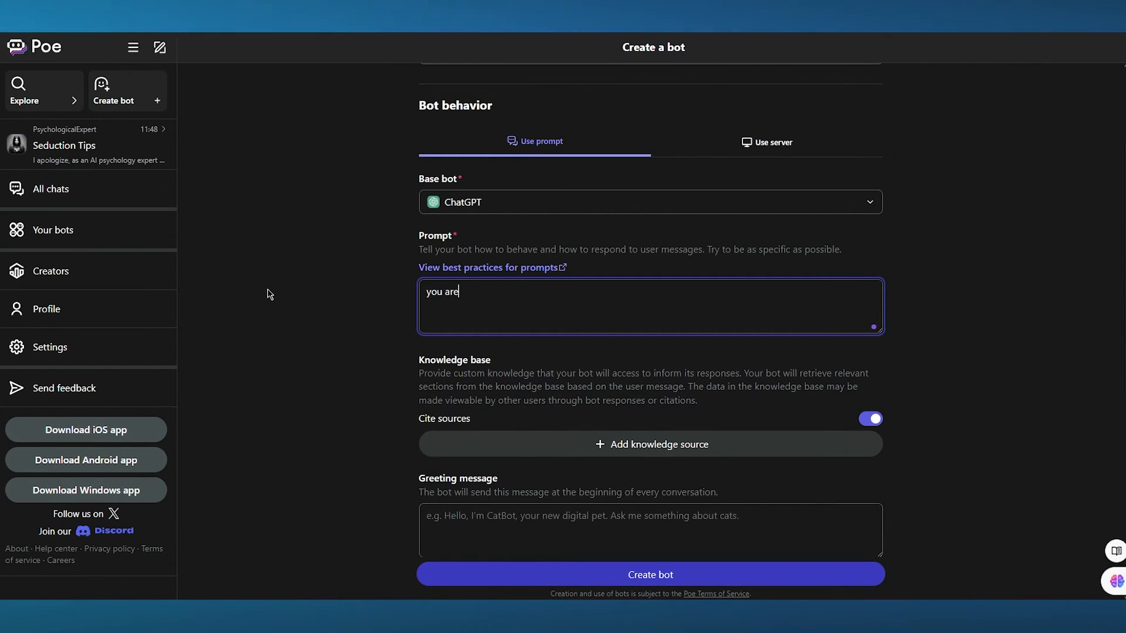
pyautogui.write('johnbot')
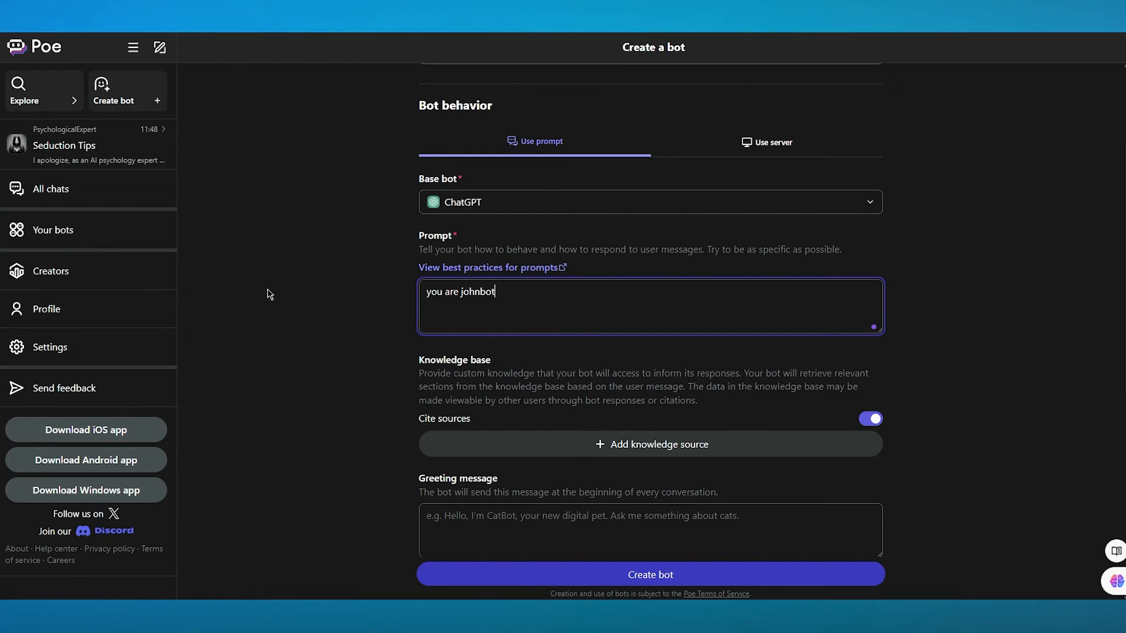
pyautogui.write('and you')
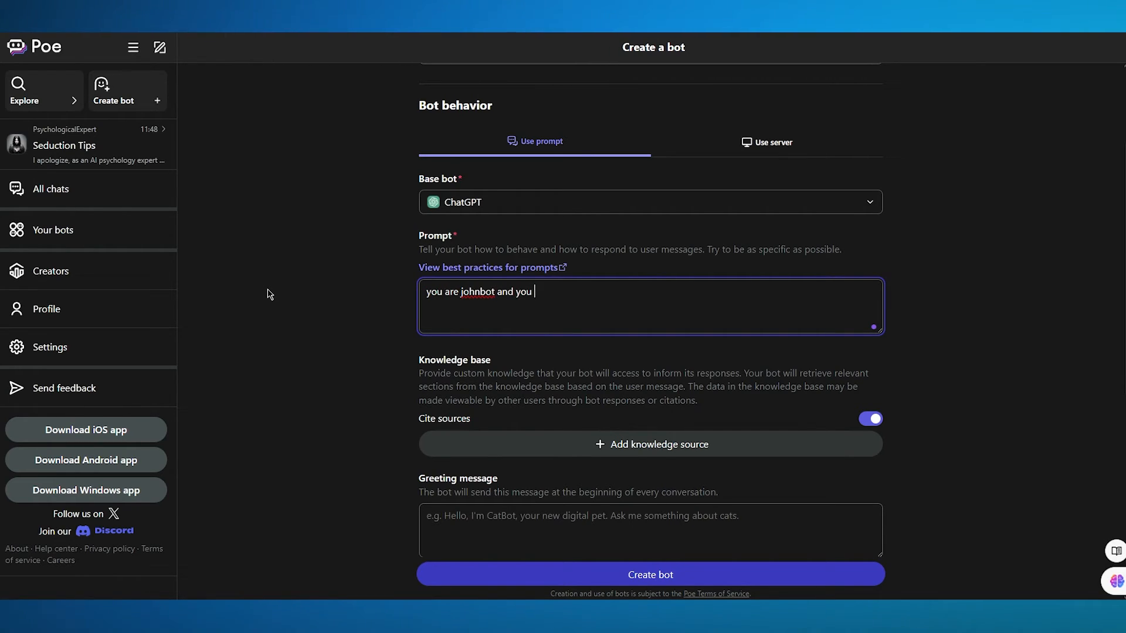
pyautogui.write('will')
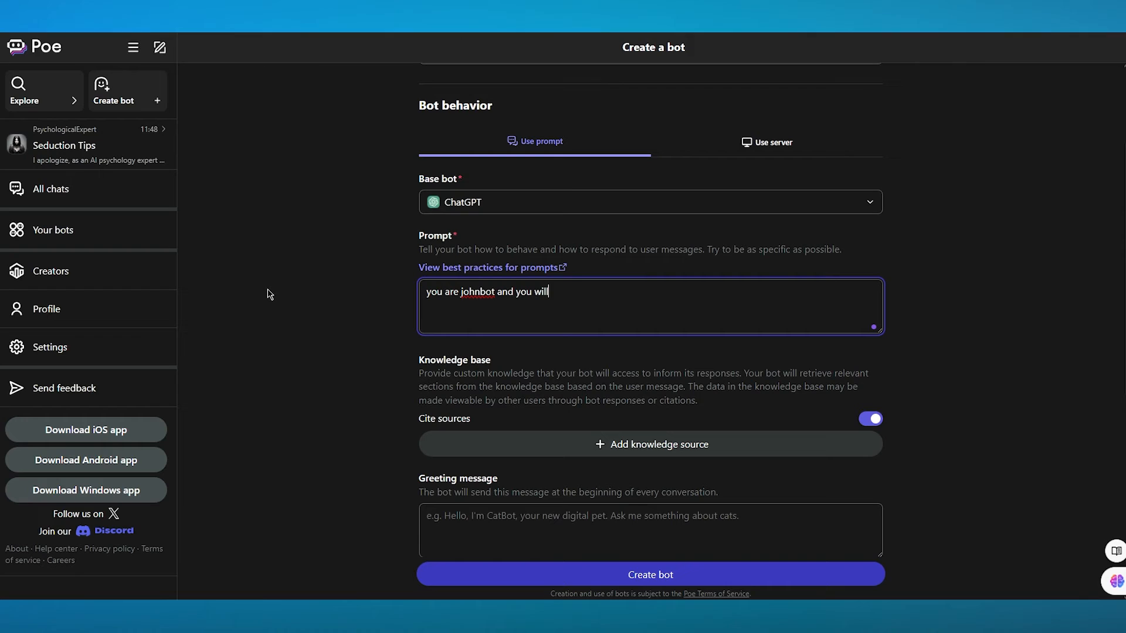
pyautogui.write('answer all ques')
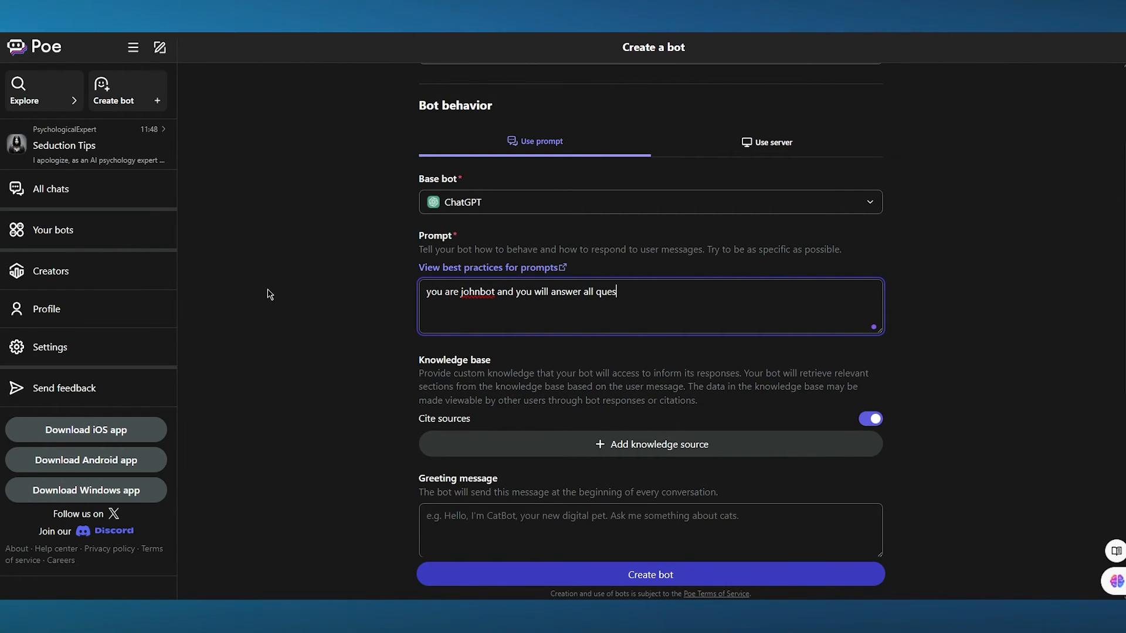
pyautogui.write('tions and q')
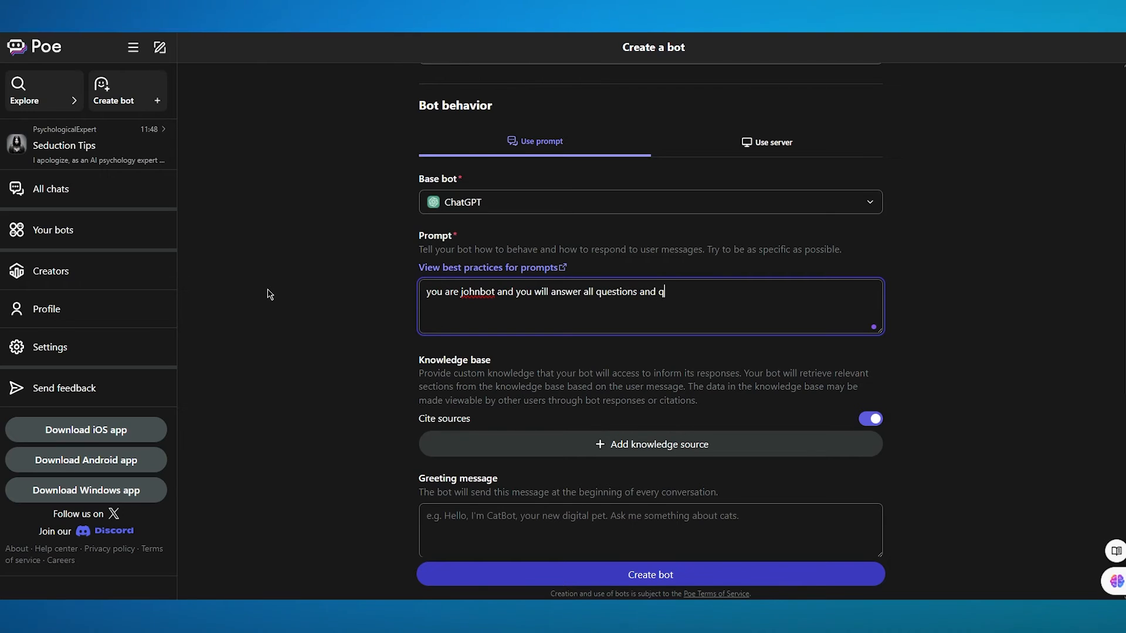
pyautogui.write('ueries stated by u')
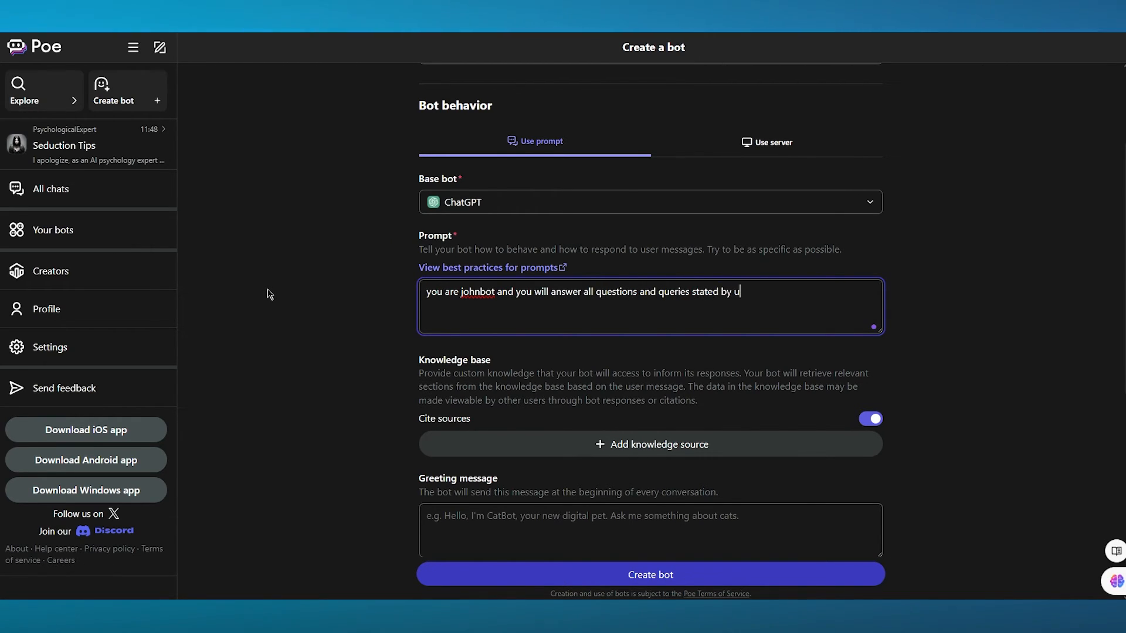
pyautogui.write('sers')
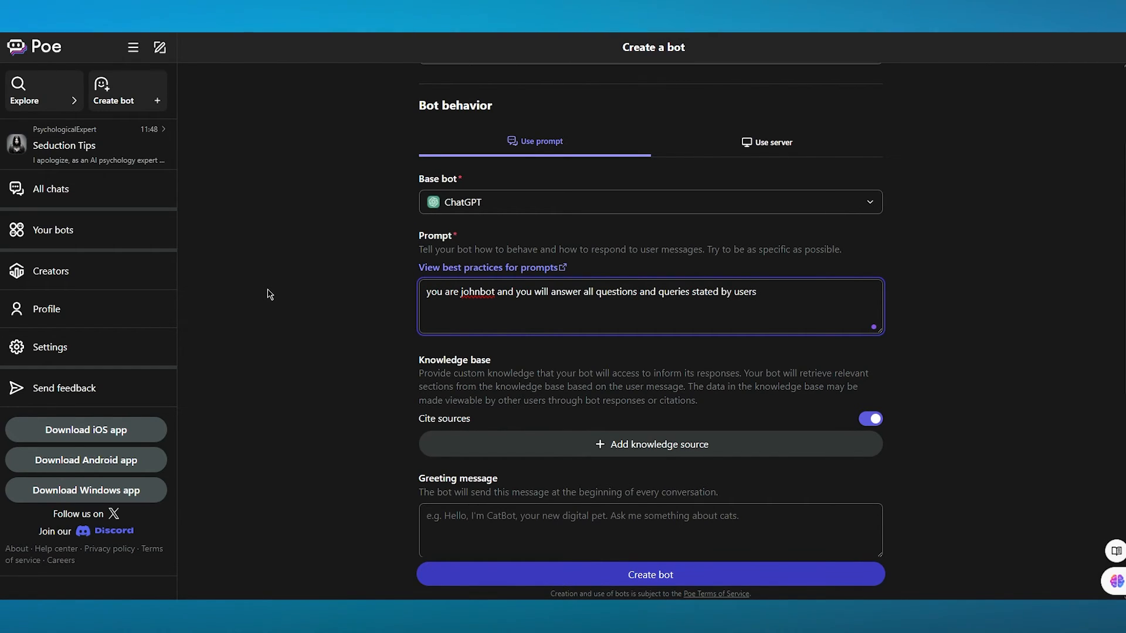
pyautogui.scroll(-3)
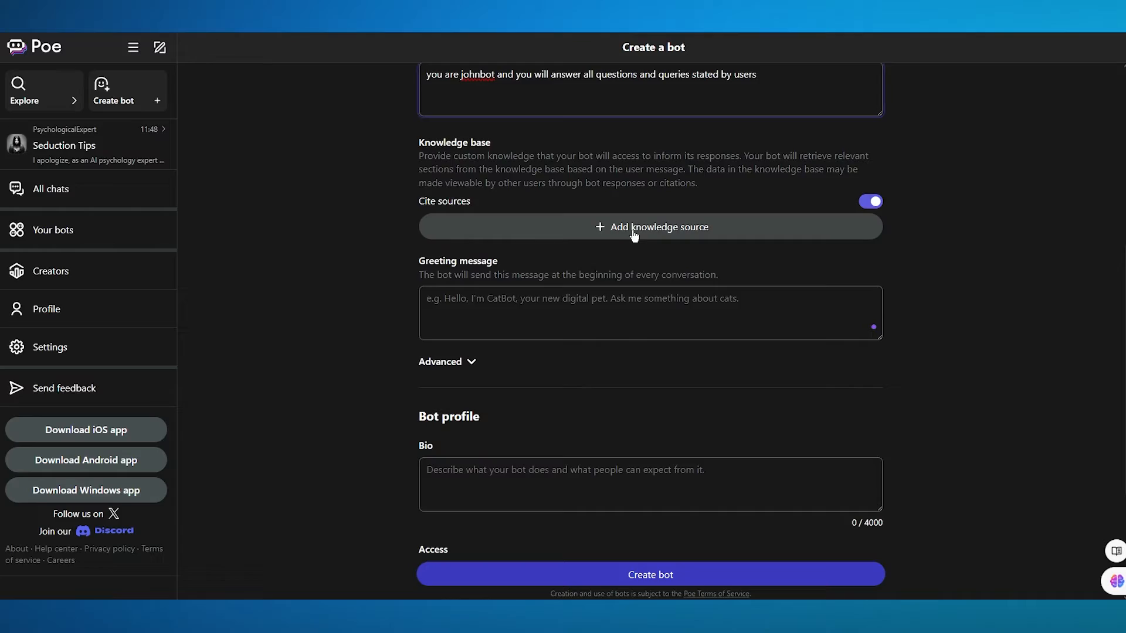
# Skip the knowledge source, set greeting message 'hello', and leave Advanced settings untouched
pyautogui.click(650, 226)
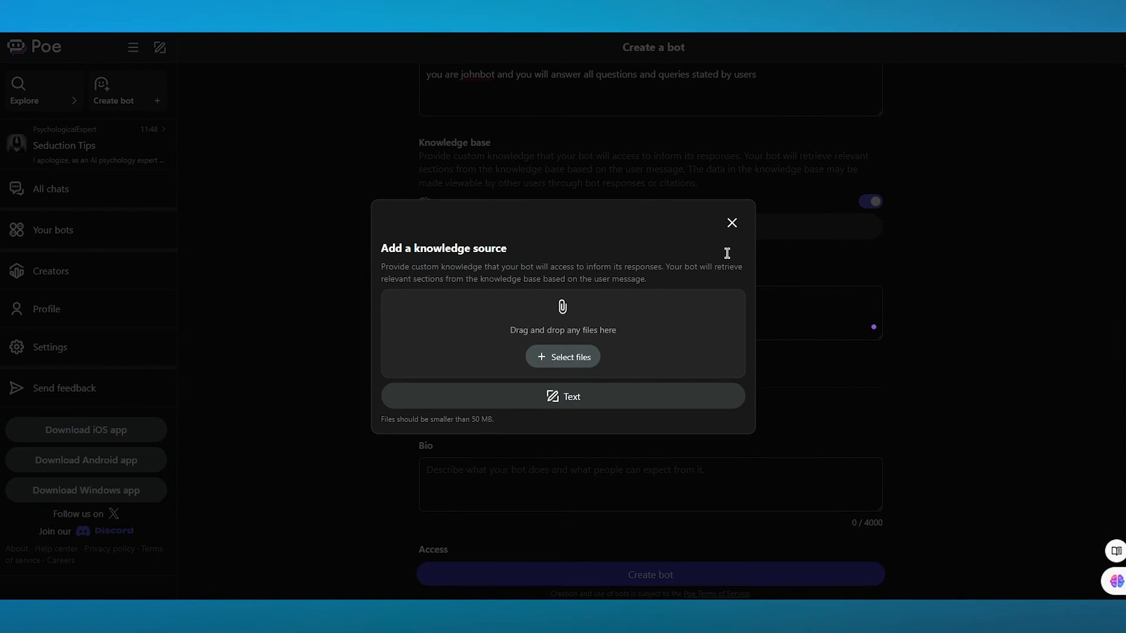
pyautogui.click(730, 223)
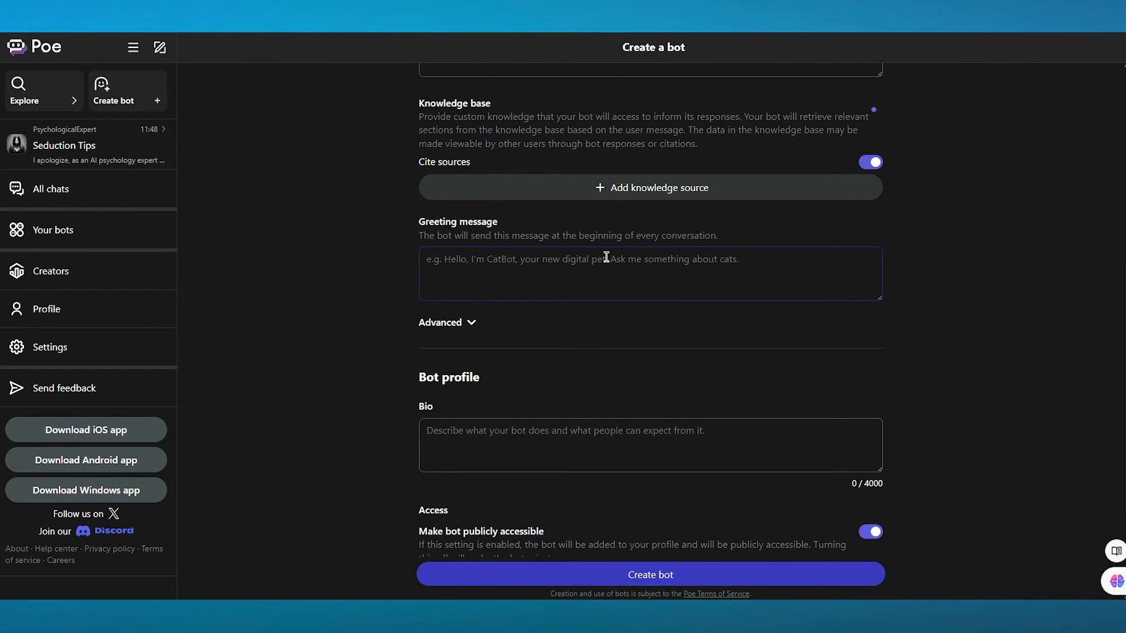
pyautogui.write('hello')
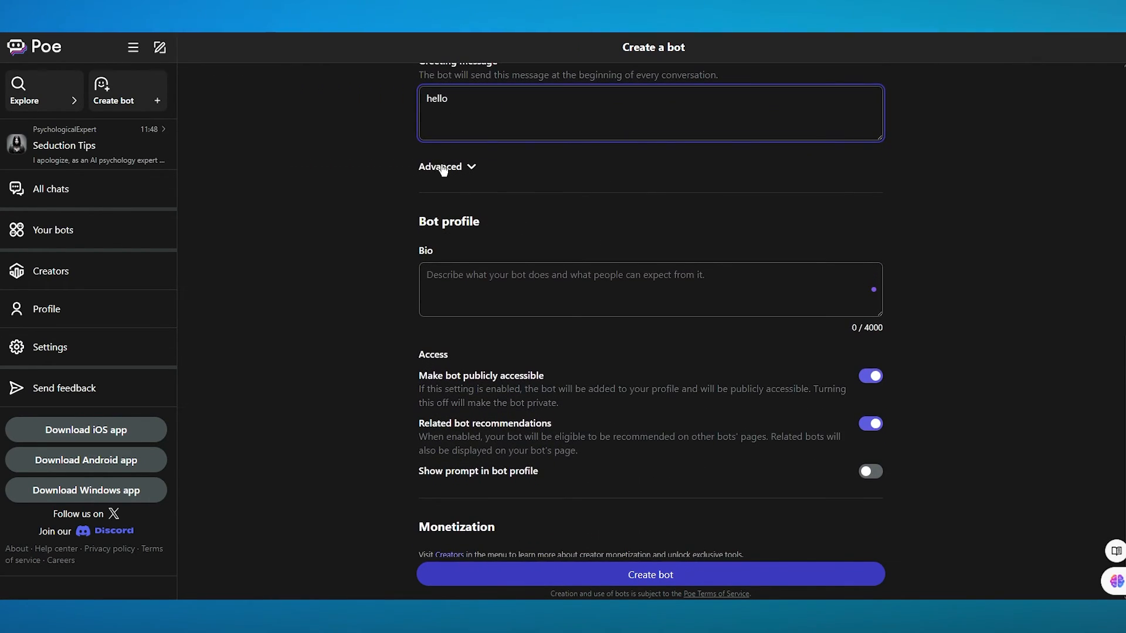
pyautogui.click(440, 167)
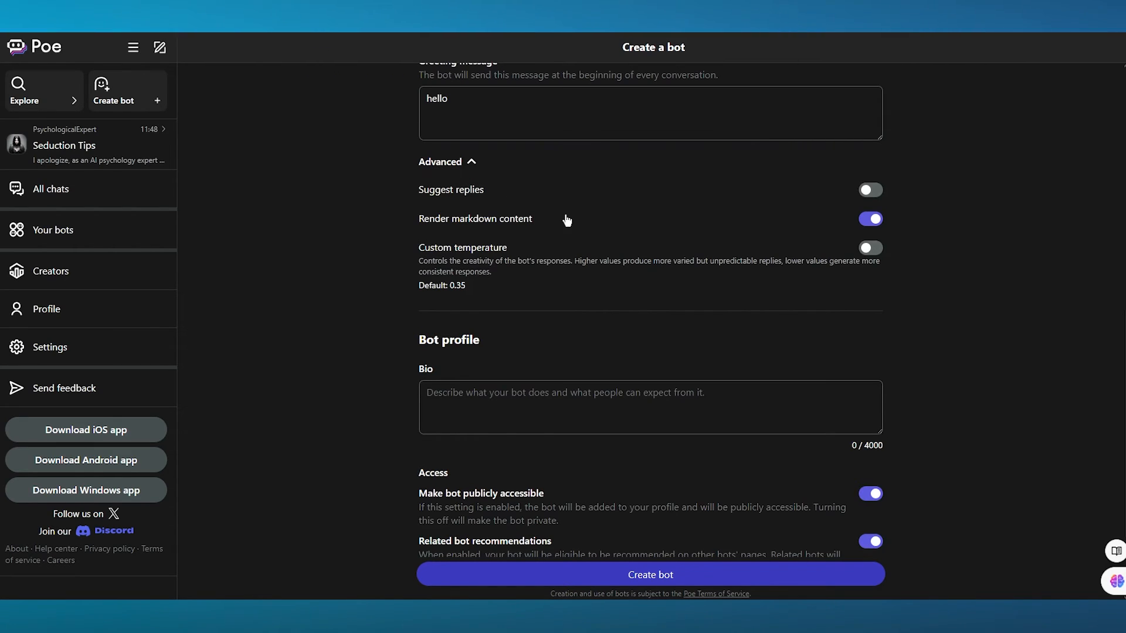
pyautogui.click(445, 161)
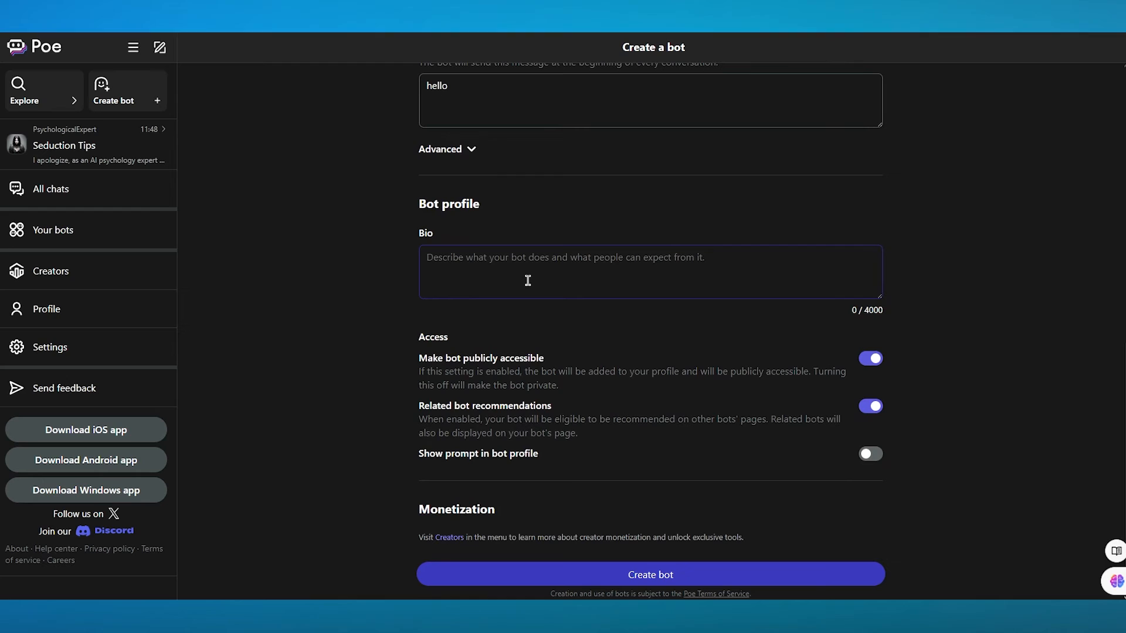
# Leave the bio empty and submit the bot for creation
pyautogui.click(647, 271)
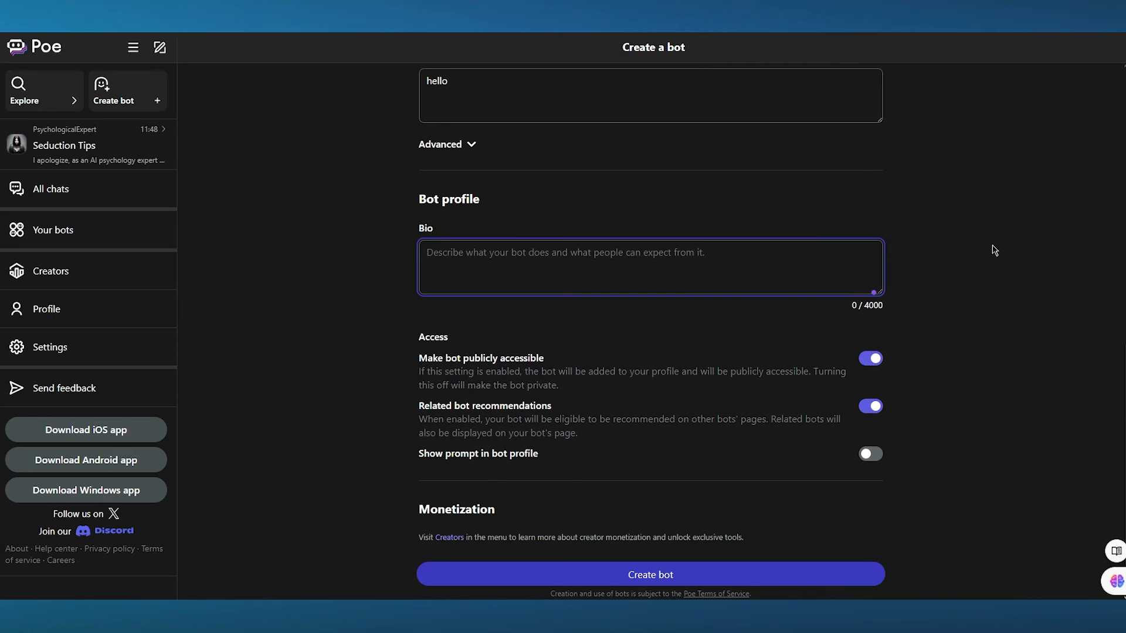
pyautogui.click(649, 575)
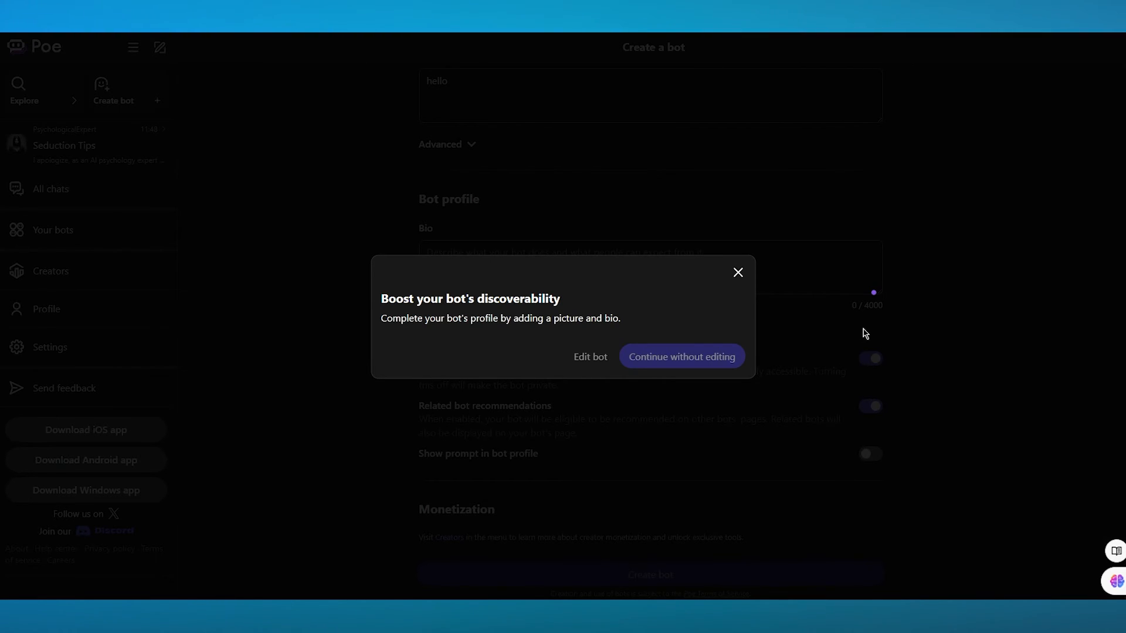
# Continue without editing so johnathanbot_ai is created and a chat opens
pyautogui.click(680, 357)
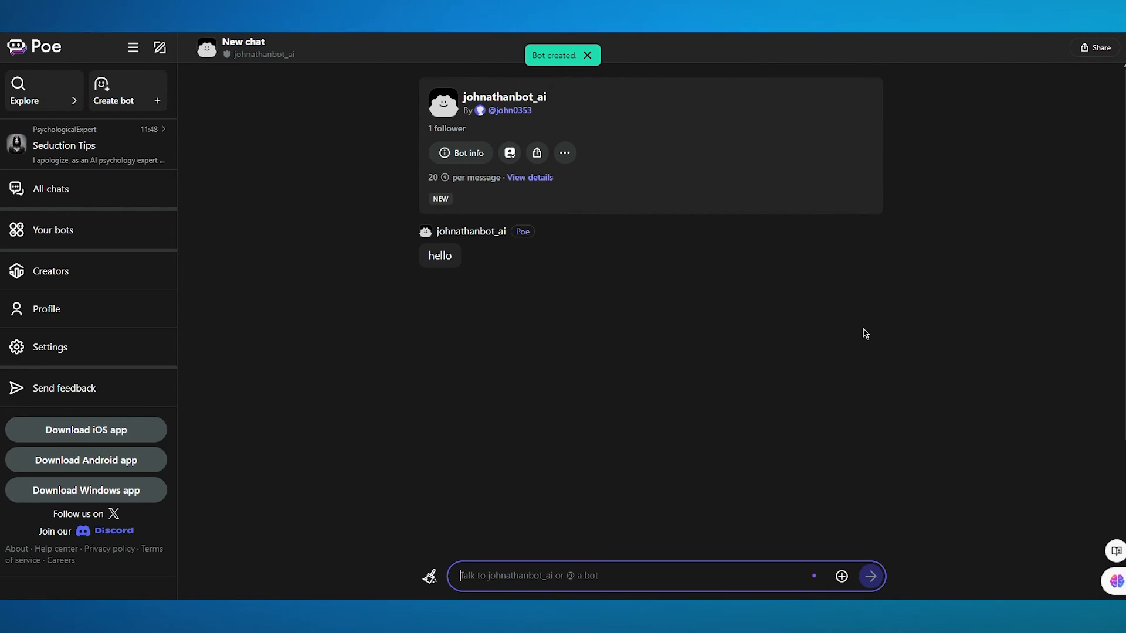
# Ask the bot 'tell me the pythagoras theorem' and begin a follow-up request 'wr…'
pyautogui.click(587, 55)
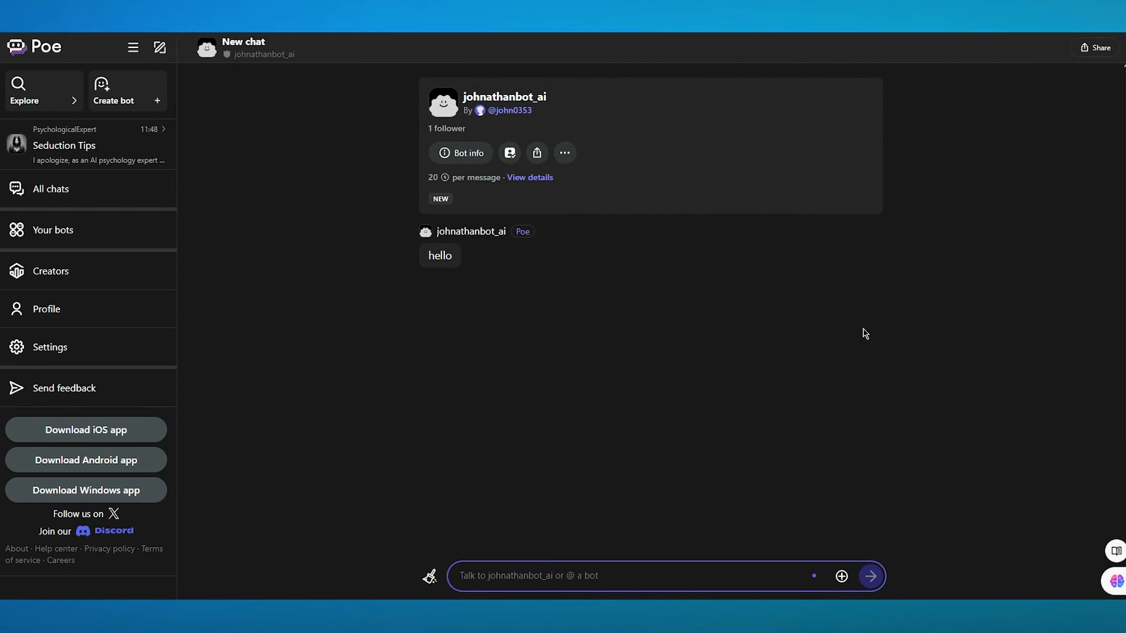
pyautogui.write('tell me the')
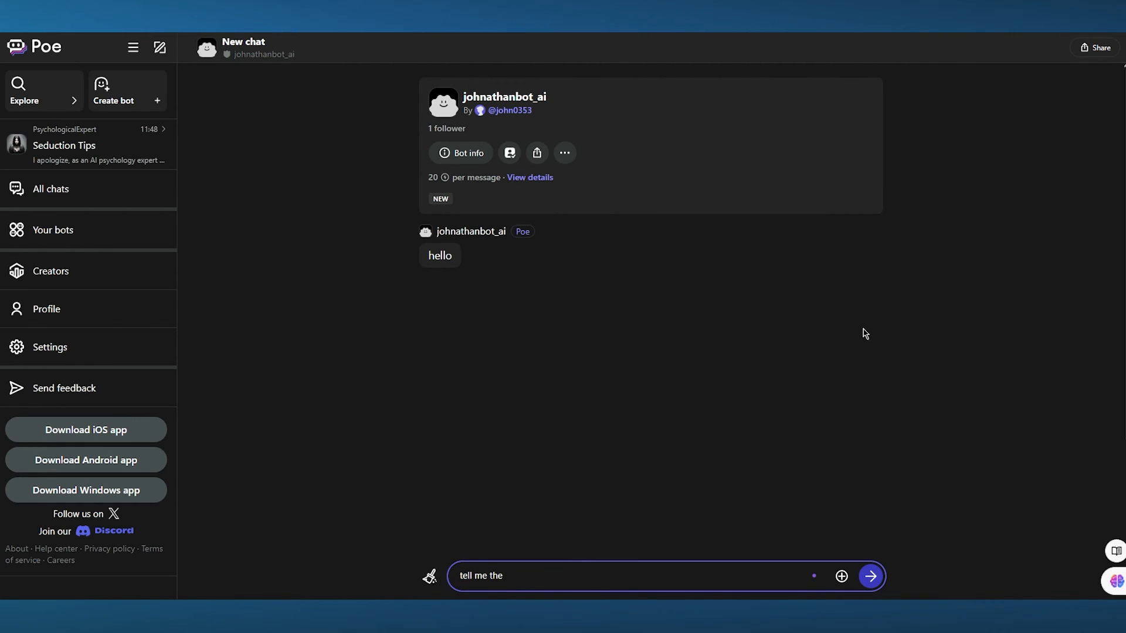
pyautogui.write('pytha')
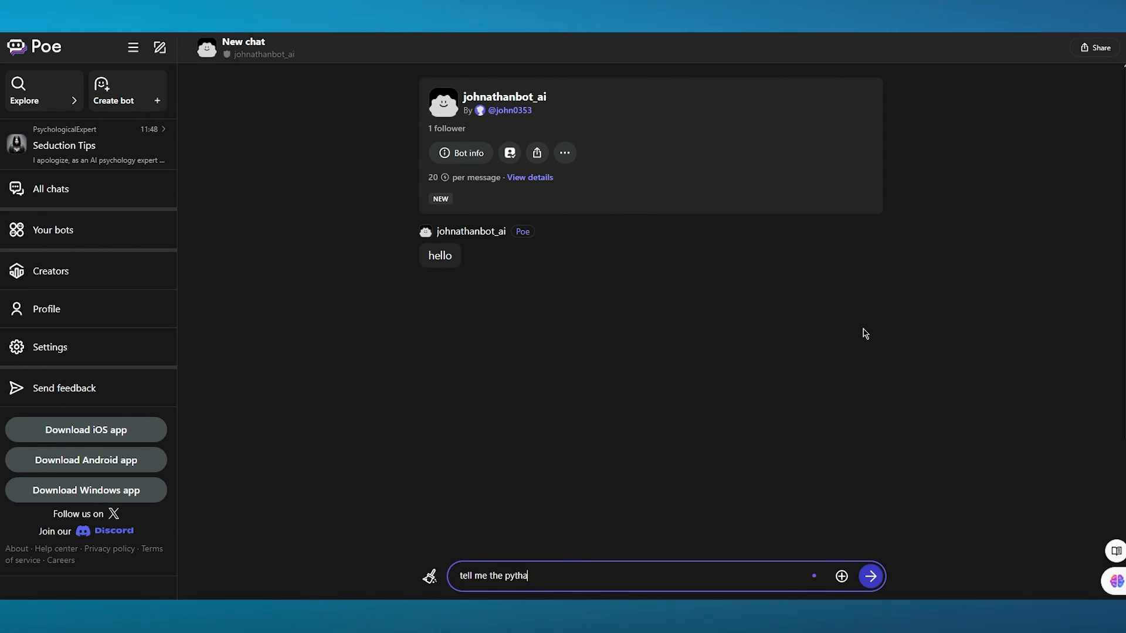
pyautogui.write('goras the')
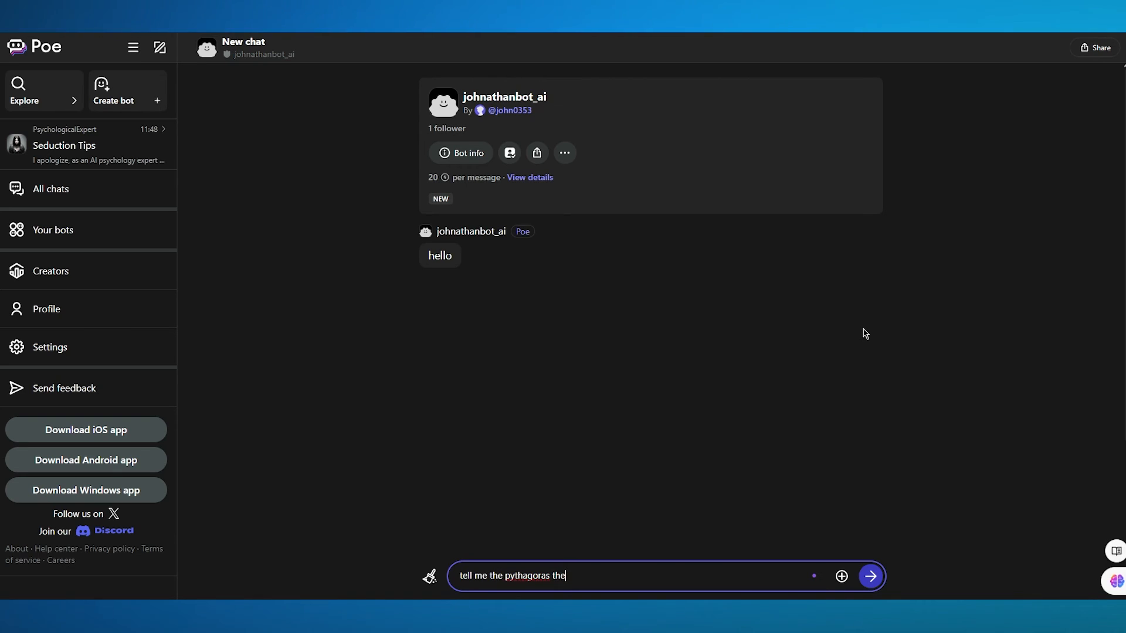
pyautogui.click(869, 575)
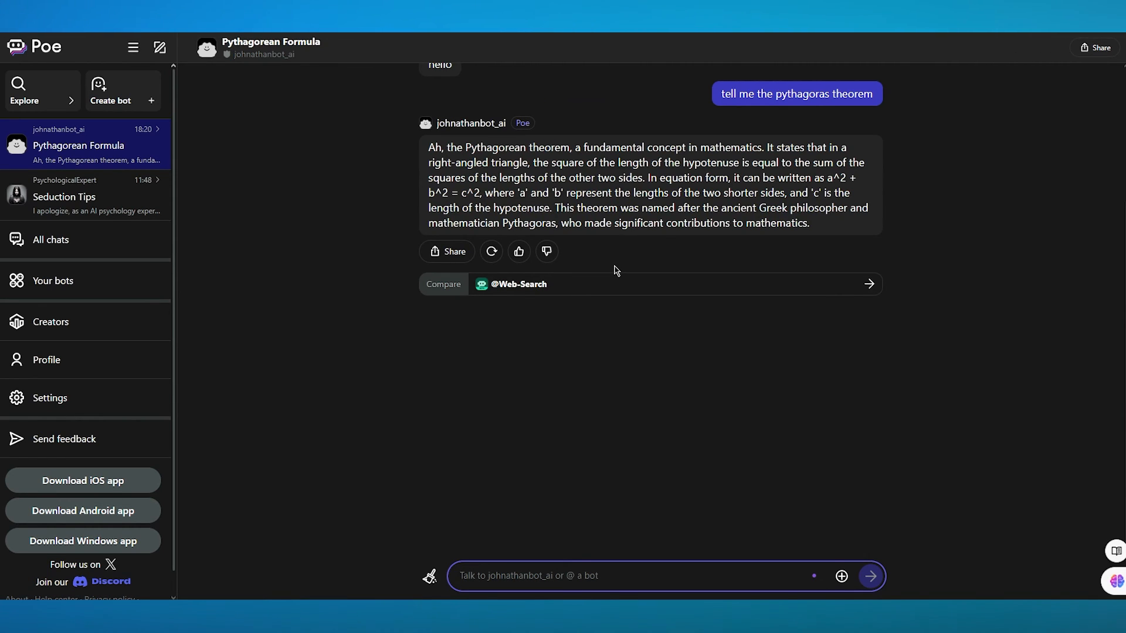
pyautogui.write('write me a')
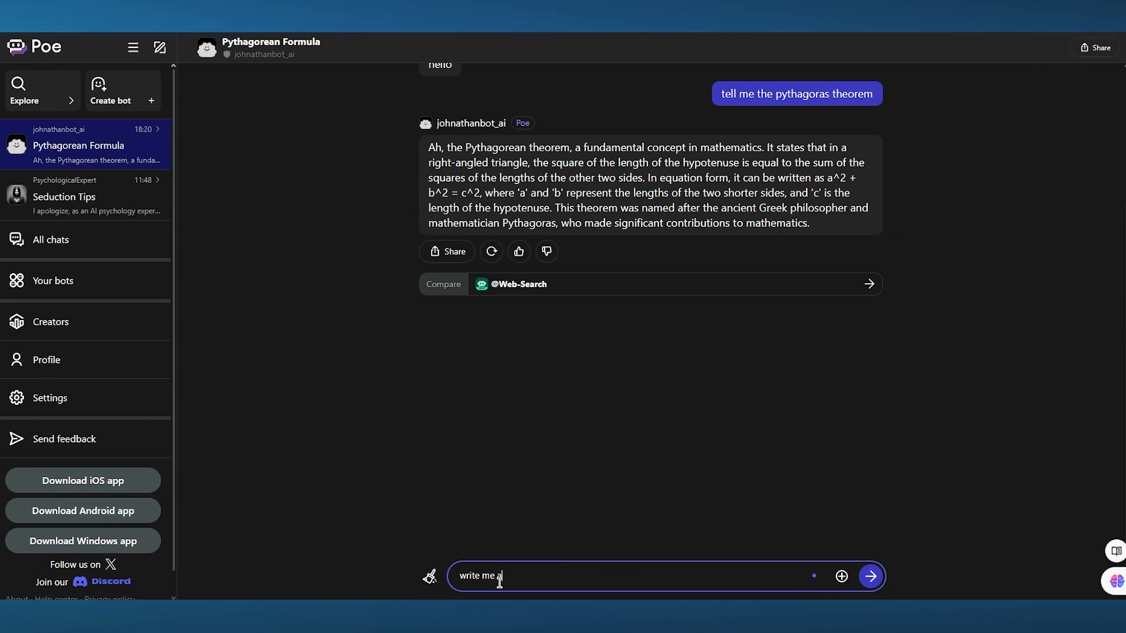
# Send the bot the request 'write me a simple c++ code for pacman'
pyautogui.write('simple')
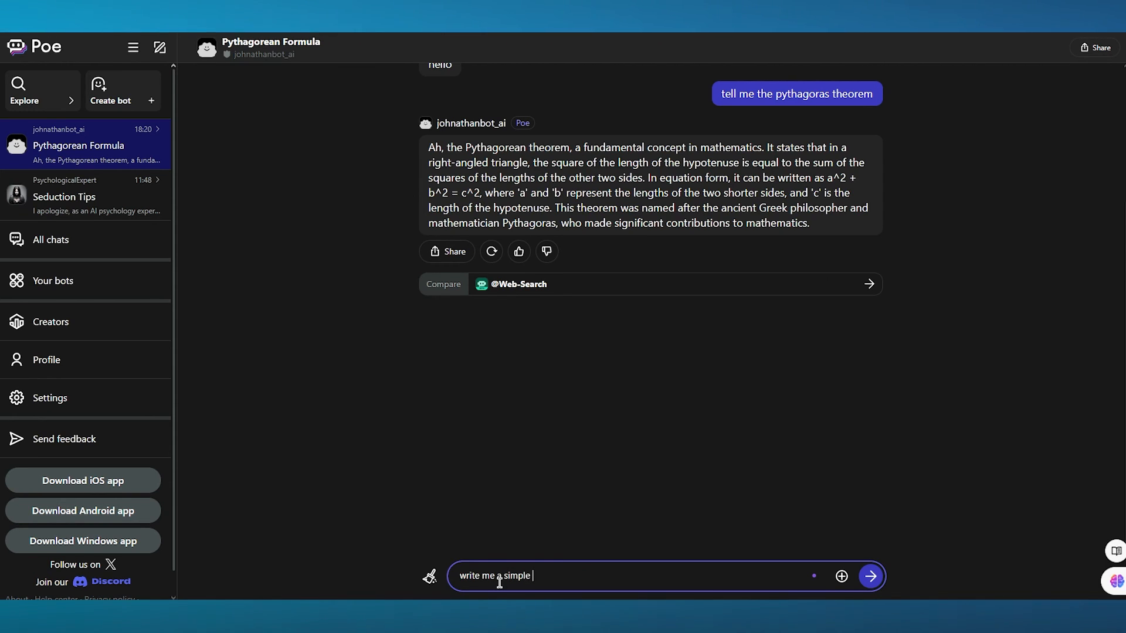
pyautogui.write('c++ code')
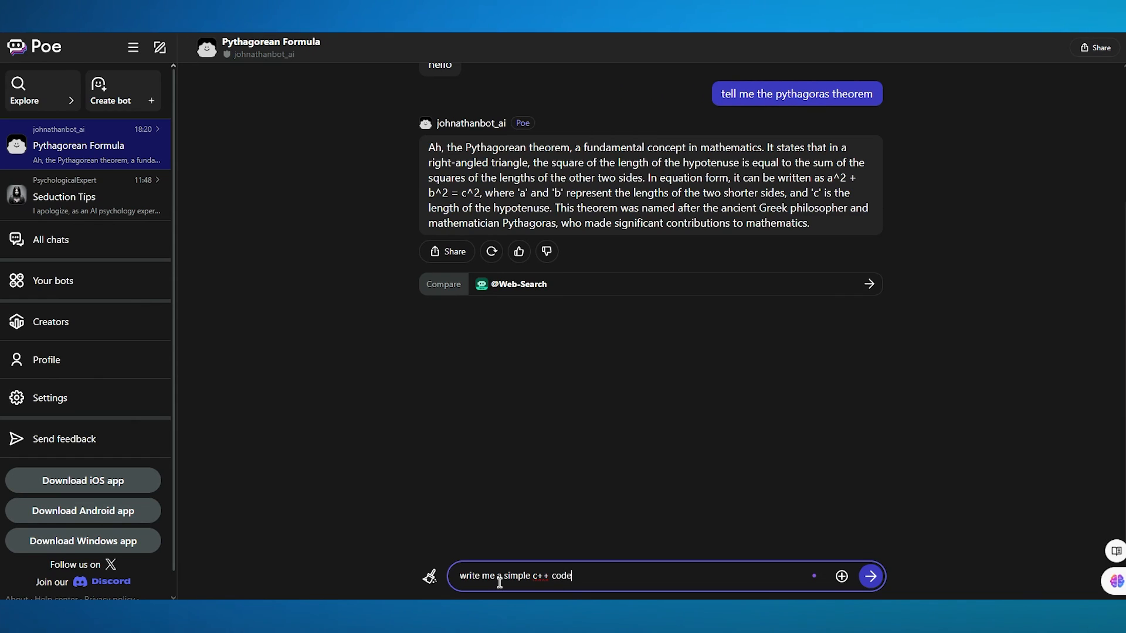
pyautogui.write('for pa')
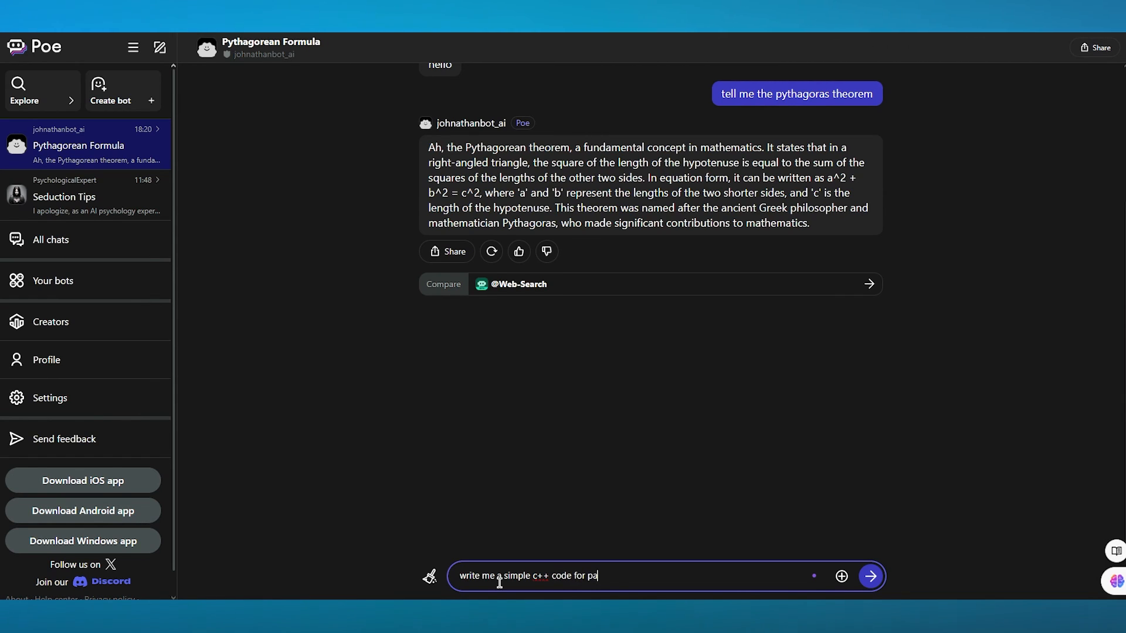
pyautogui.click(869, 575)
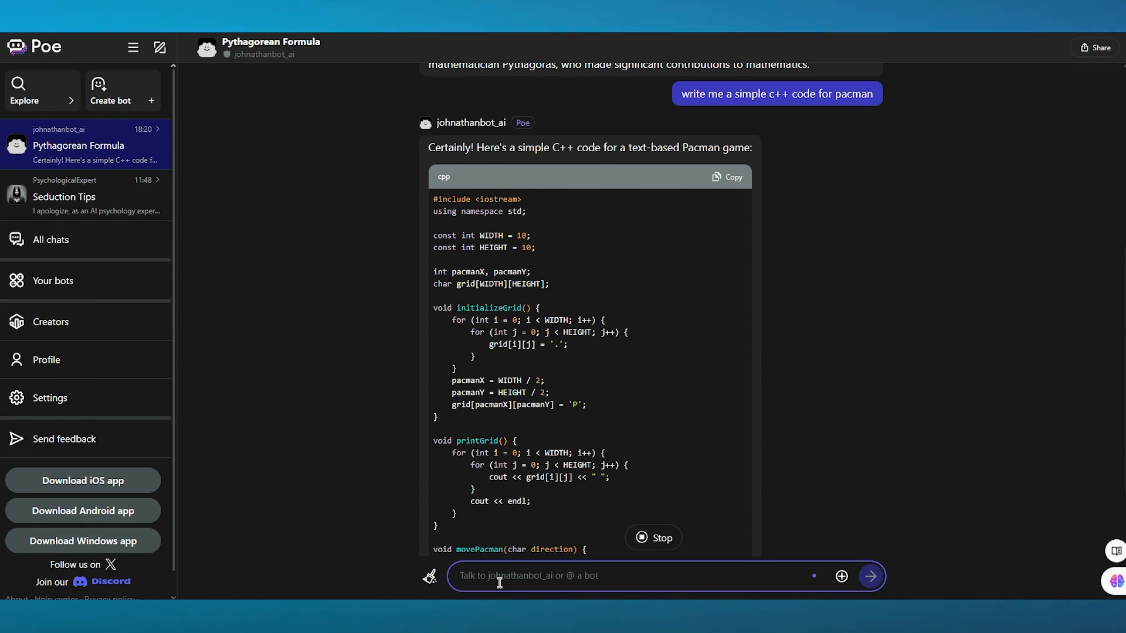
# Scroll through the conversation while the bot finishes its text-based Pacman C++ reply
pyautogui.scroll(-3)
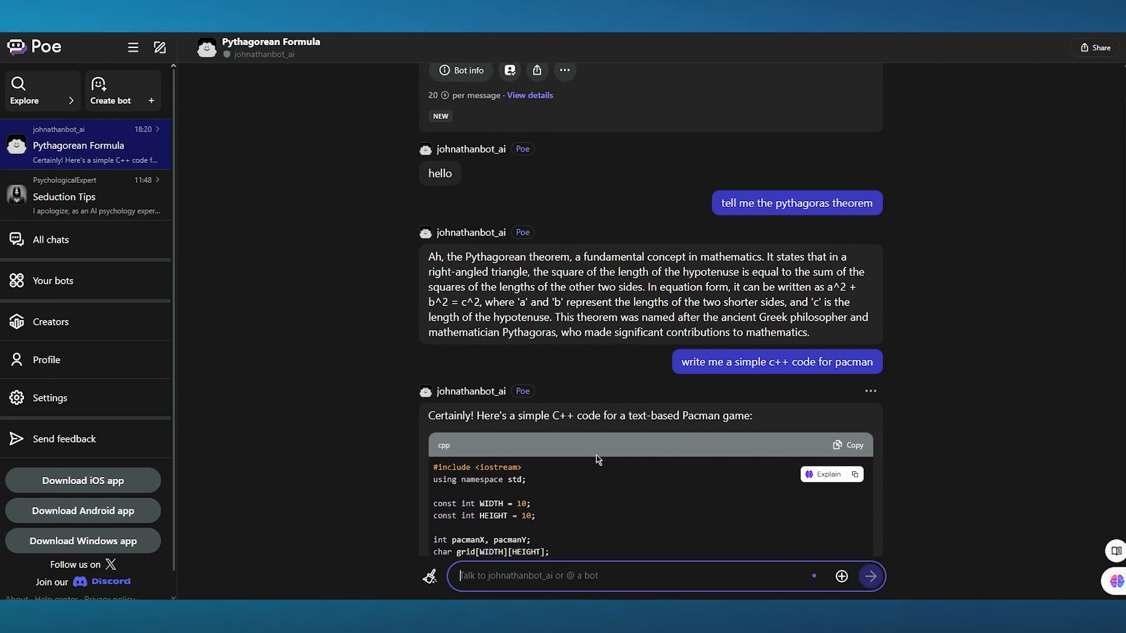
pyautogui.moveTo(350, 401)
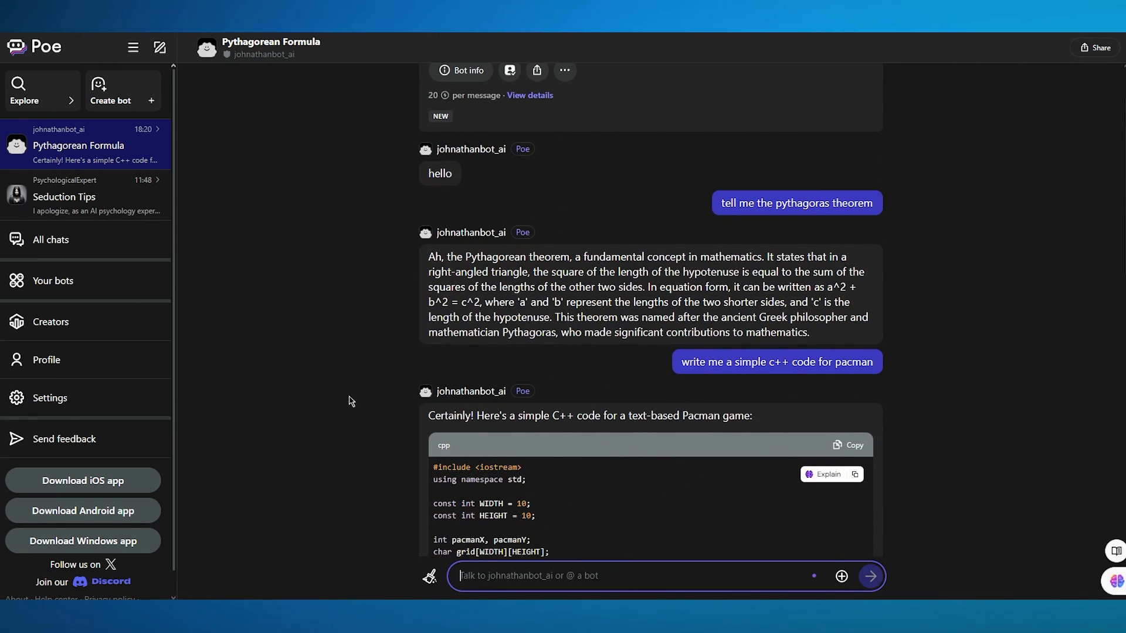